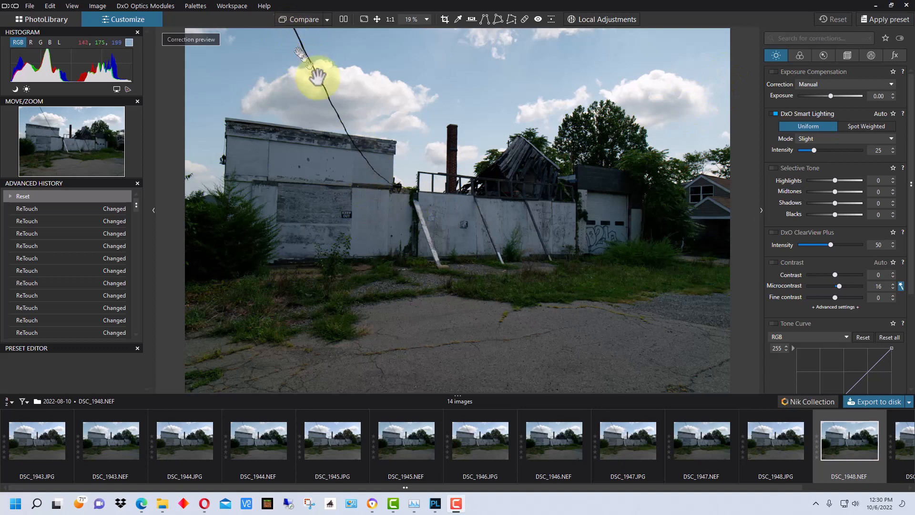
mouse_move(309, 47)
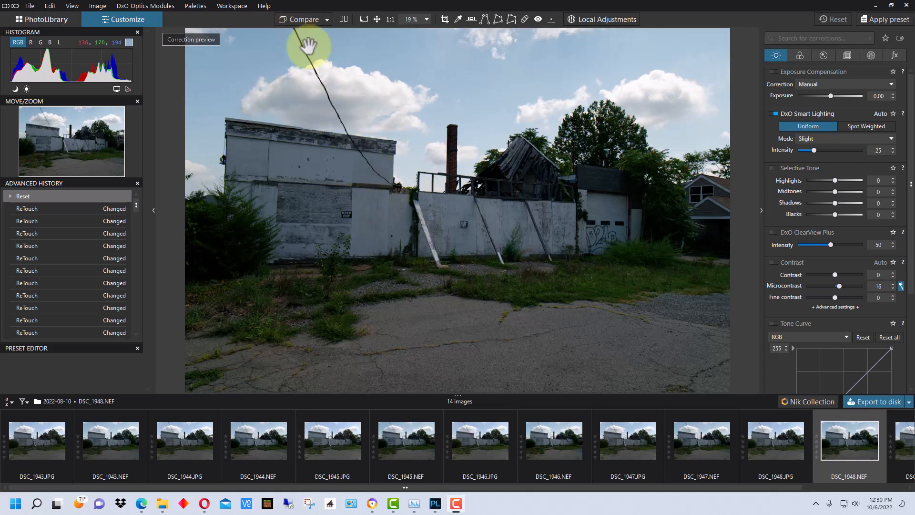
mouse_move(461, 201)
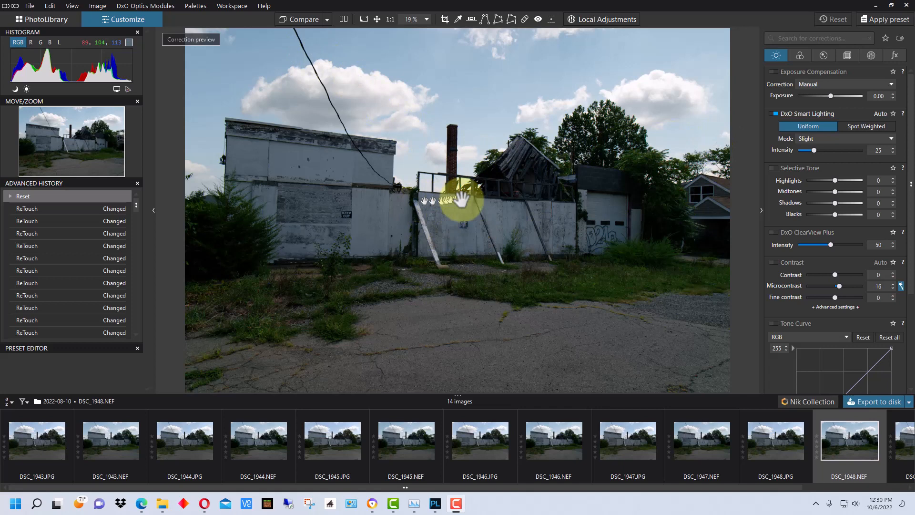
mouse_move(448, 155)
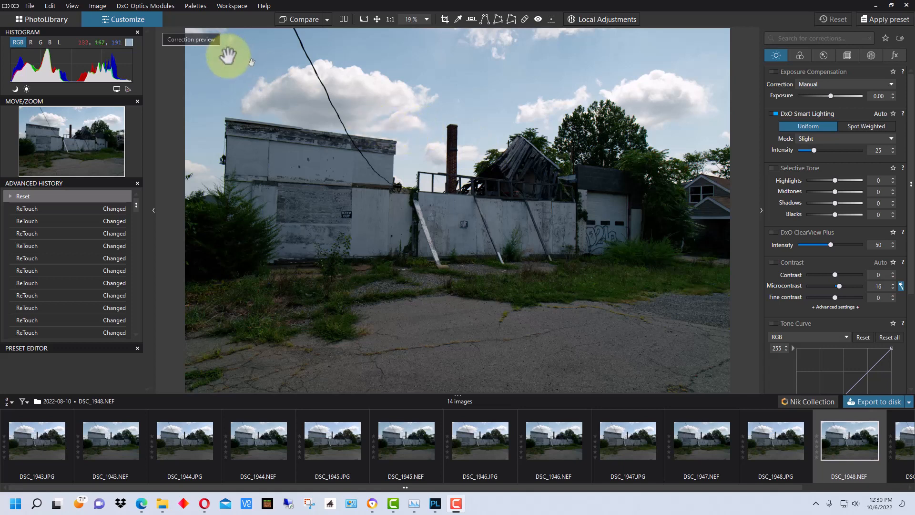
mouse_move(496, 143)
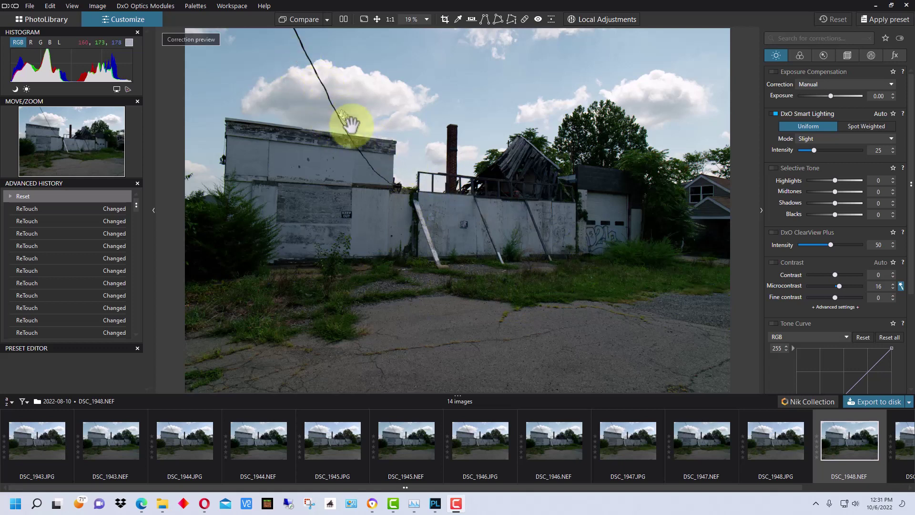
mouse_move(346, 134)
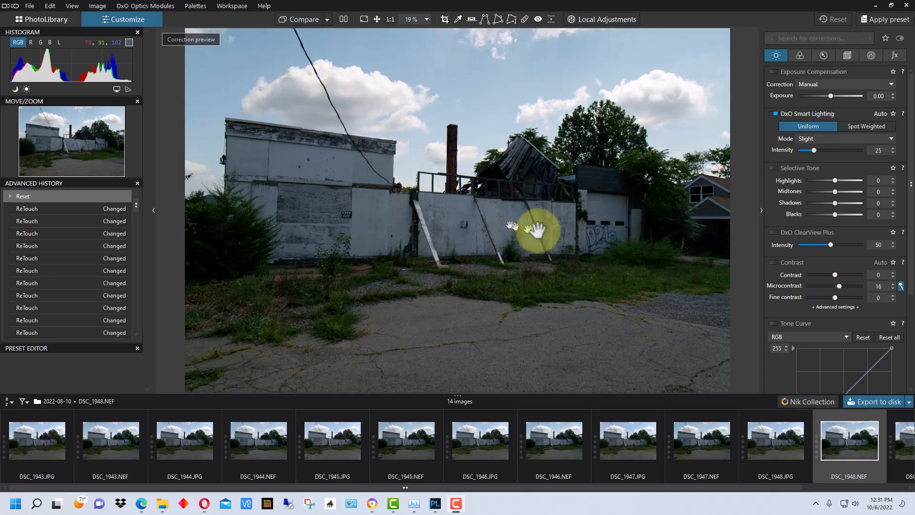
mouse_move(563, 222)
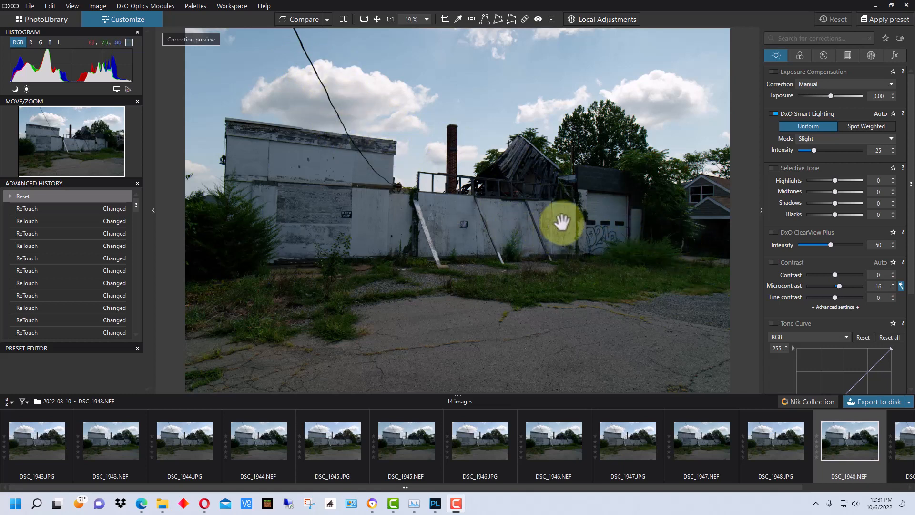
mouse_move(574, 123)
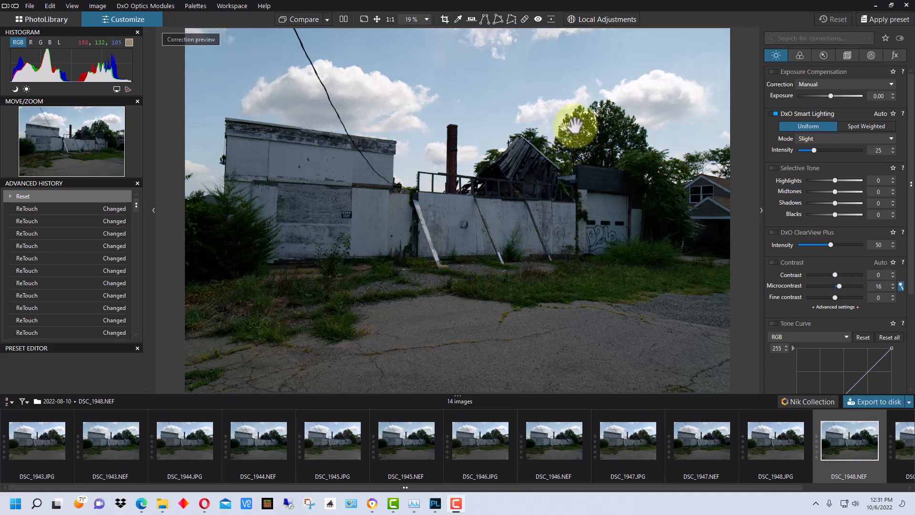
mouse_move(178, 66)
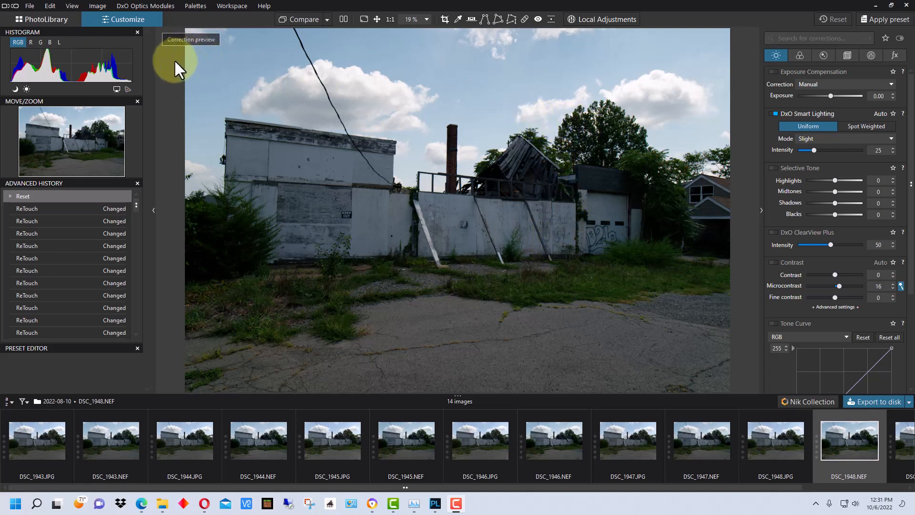
mouse_move(528, 145)
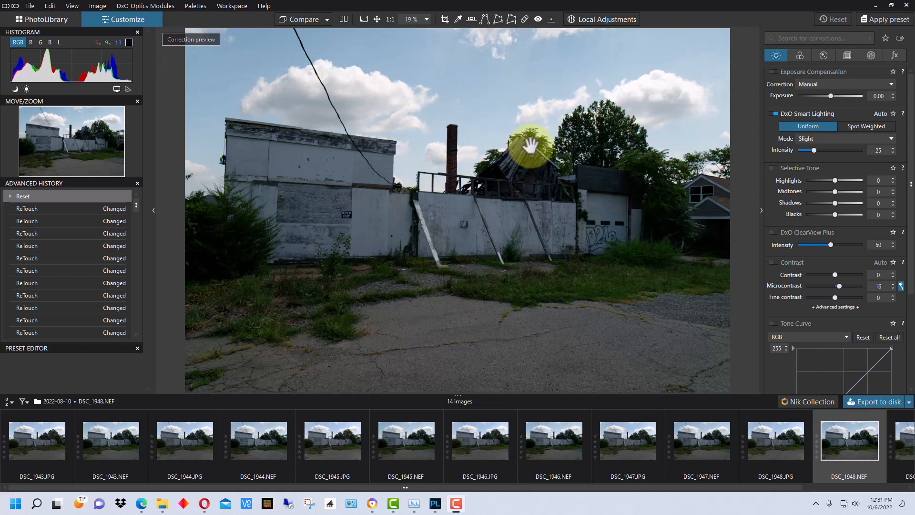
mouse_move(531, 136)
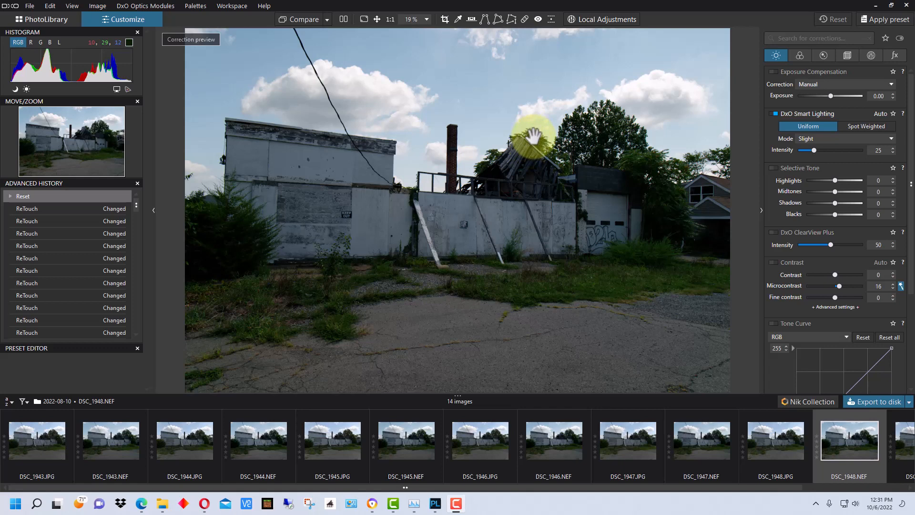
mouse_move(424, 60)
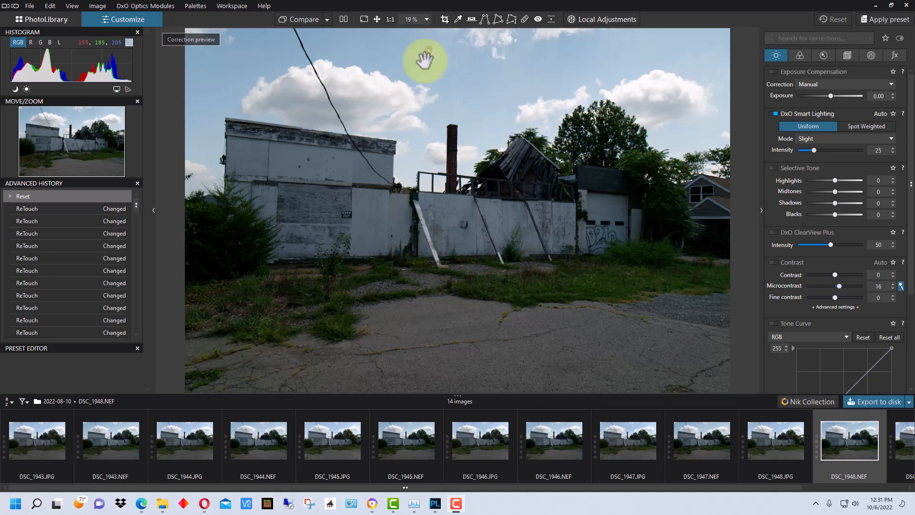
mouse_move(695, 110)
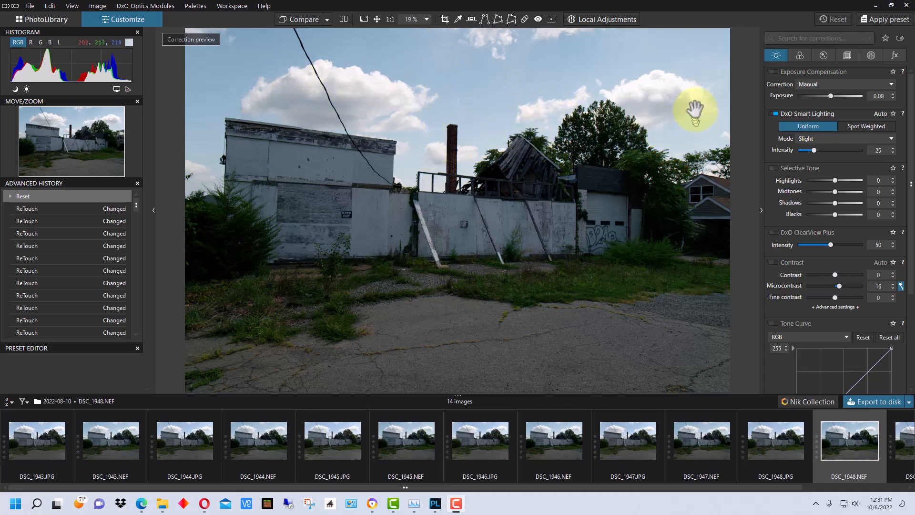
mouse_move(670, 106)
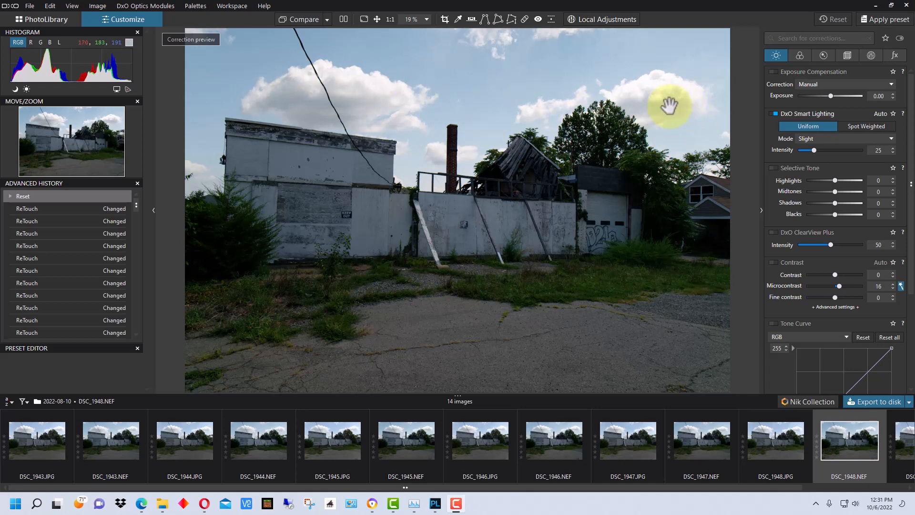
mouse_move(302, 40)
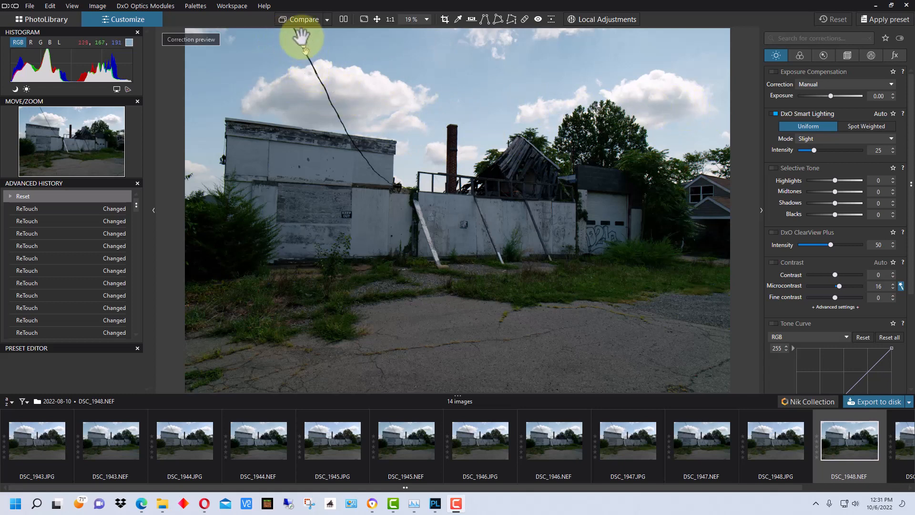
mouse_move(549, 166)
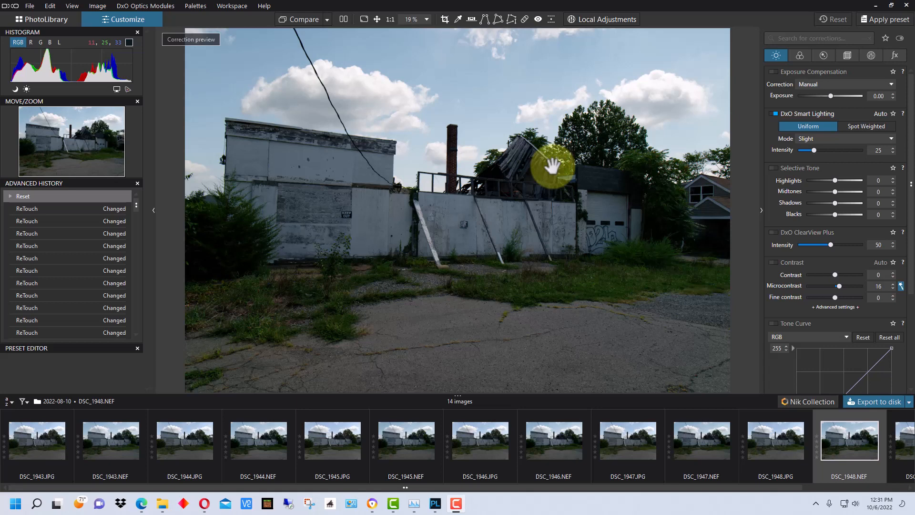
mouse_move(547, 157)
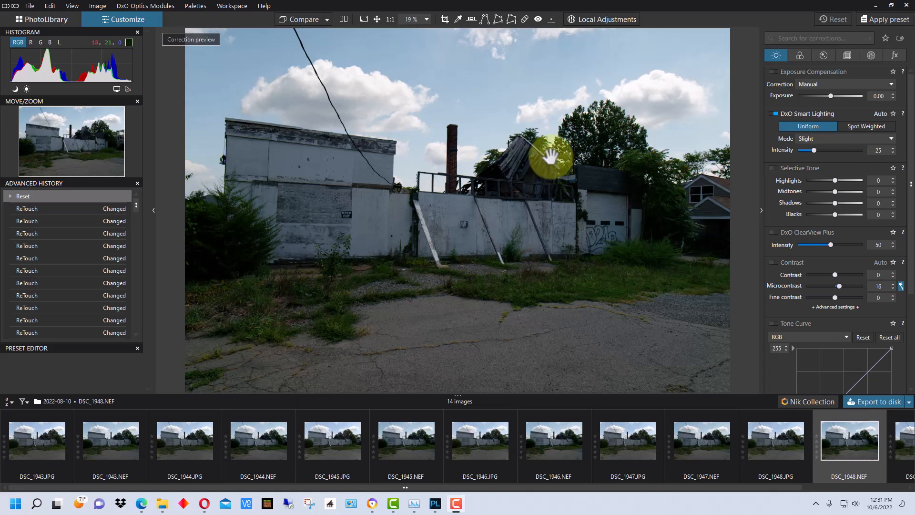
mouse_move(504, 129)
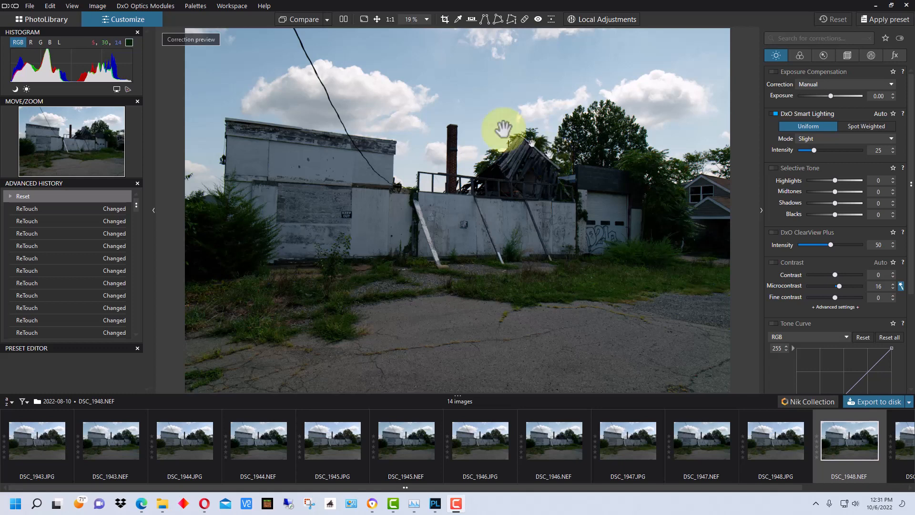
mouse_move(449, 29)
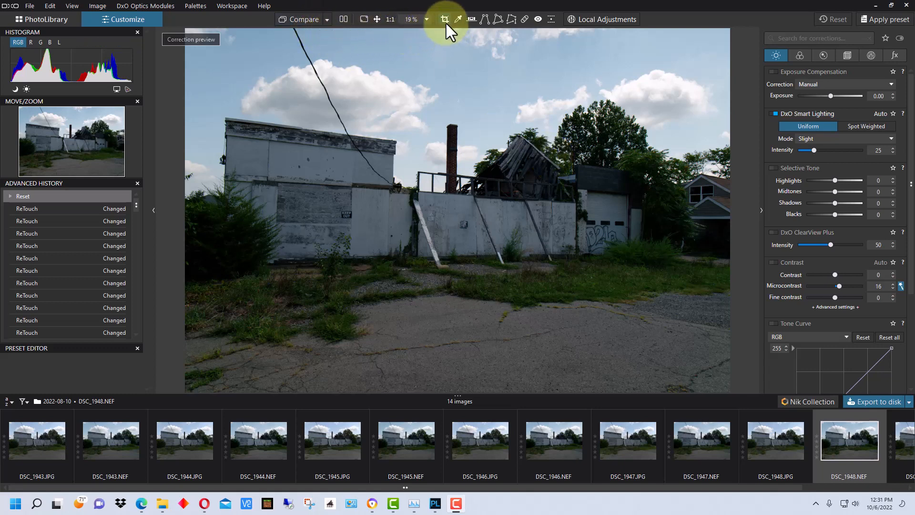
Step: Crop the abandoned-building photo at the original aspect ratio, cutting away the top strip of sky
left_click(445, 19)
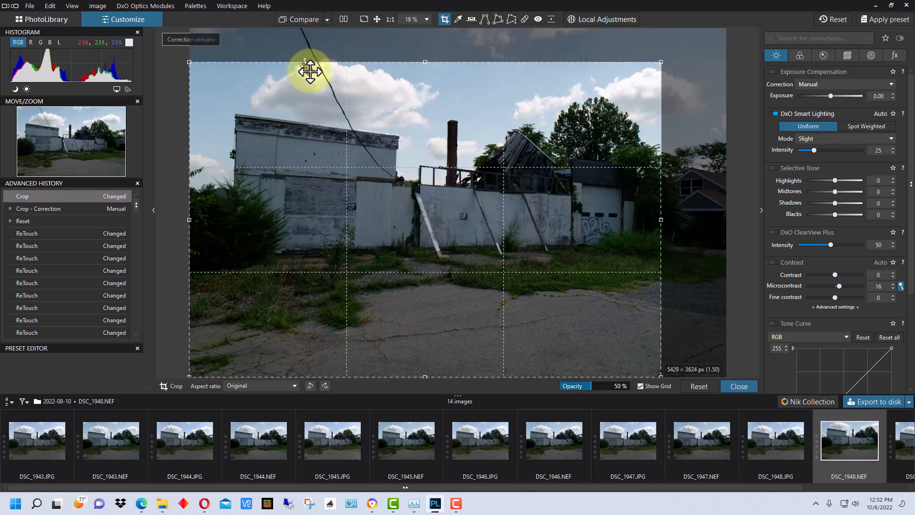
mouse_move(329, 72)
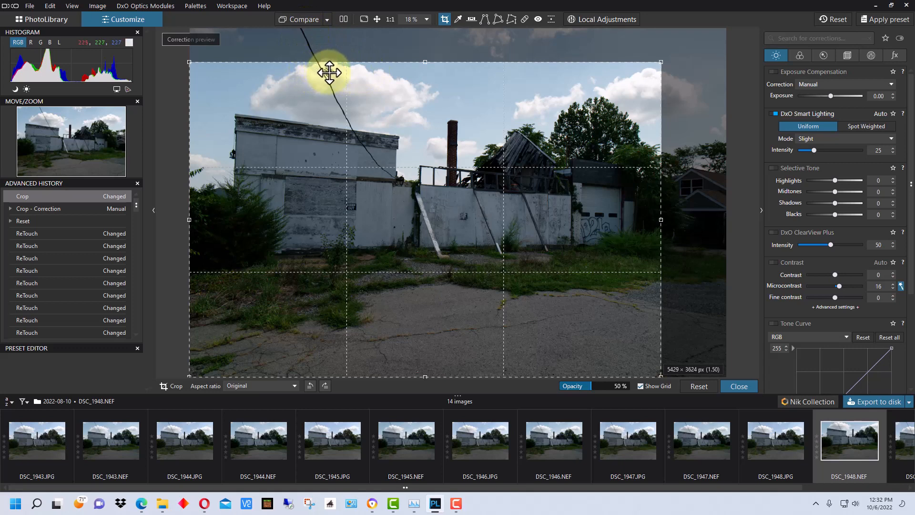
mouse_move(670, 65)
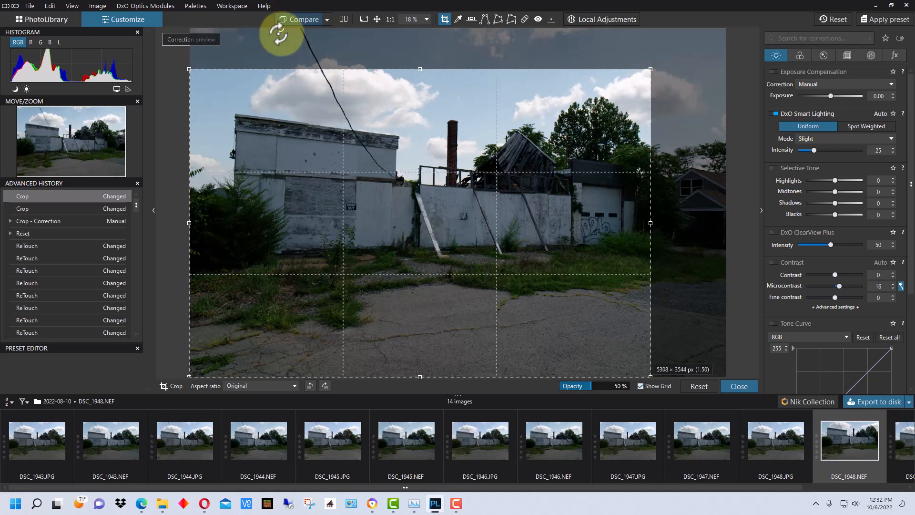
mouse_move(390, 77)
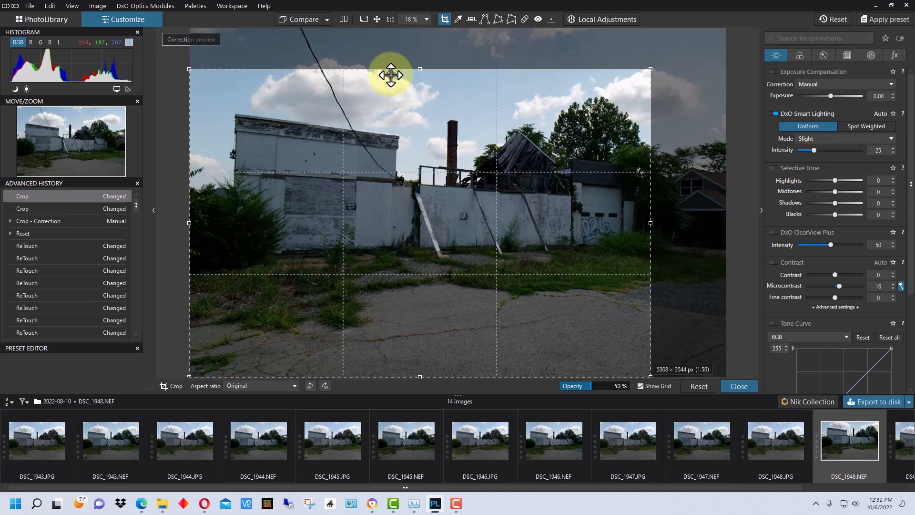
mouse_move(503, 93)
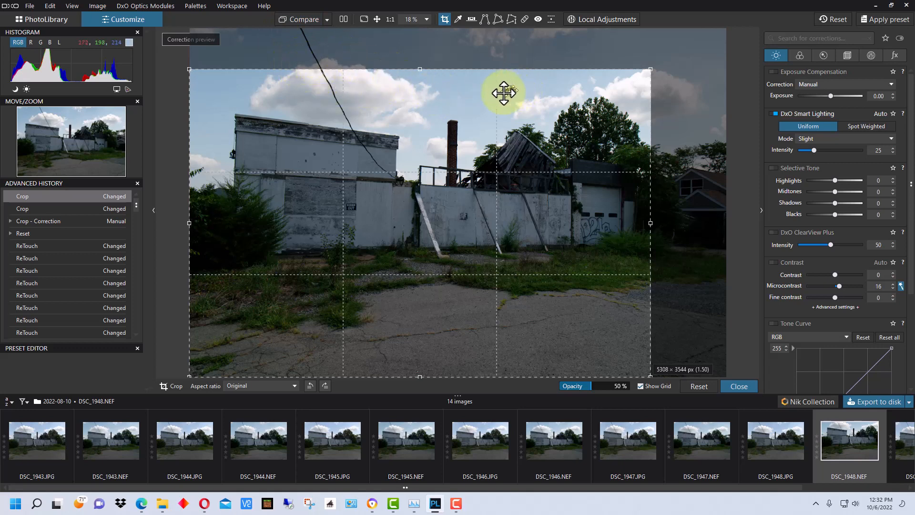
mouse_move(337, 74)
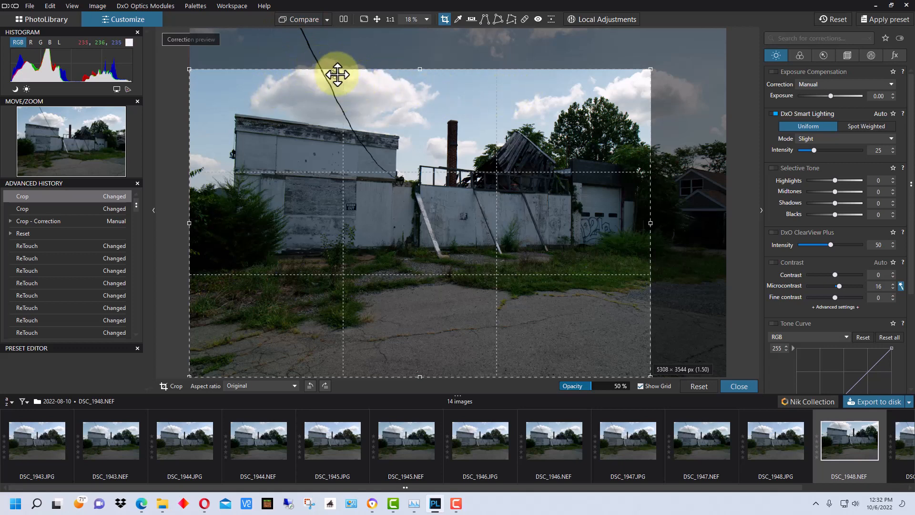
mouse_move(305, 69)
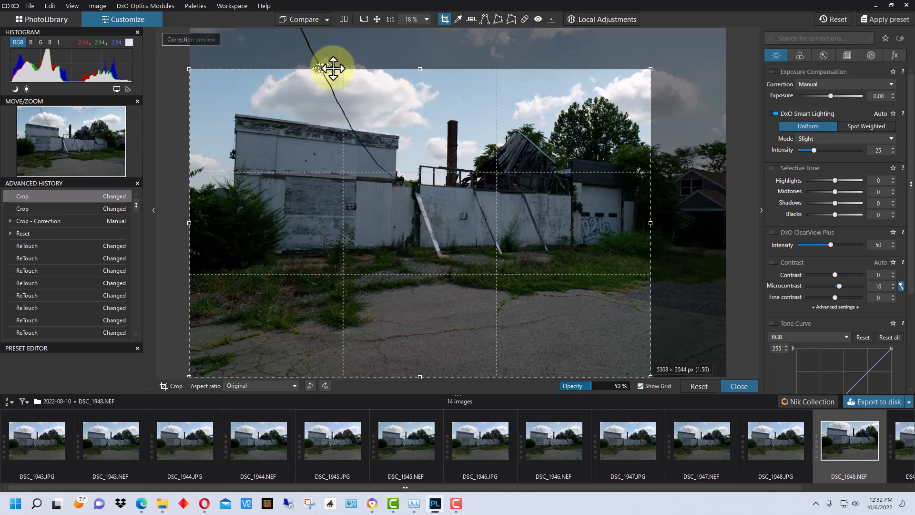
mouse_move(320, 71)
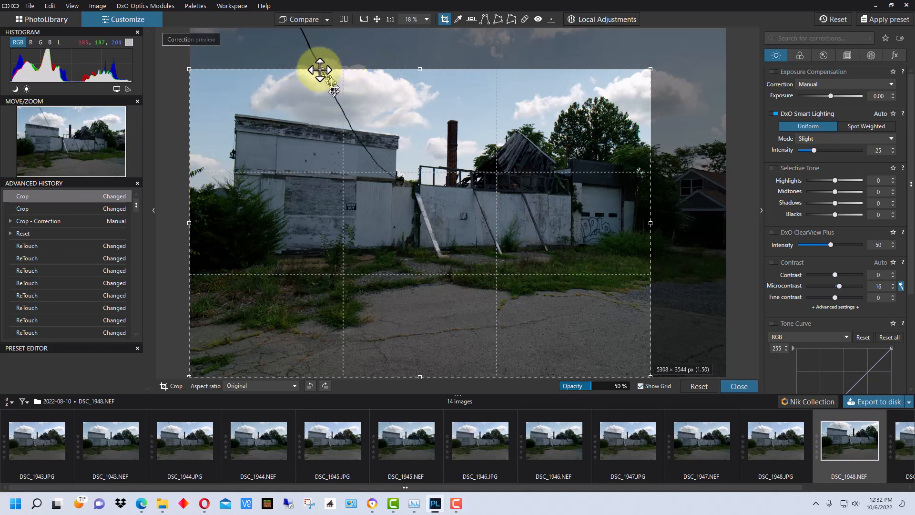
mouse_move(344, 69)
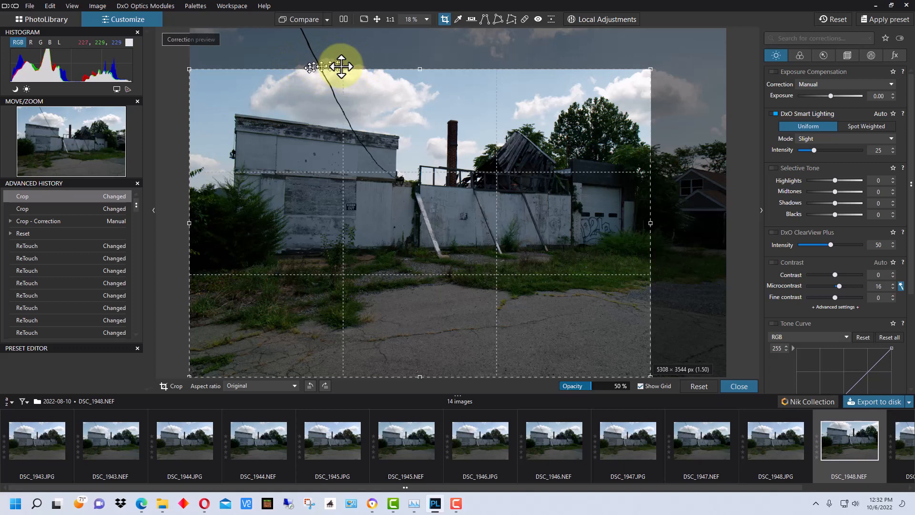
mouse_move(417, 87)
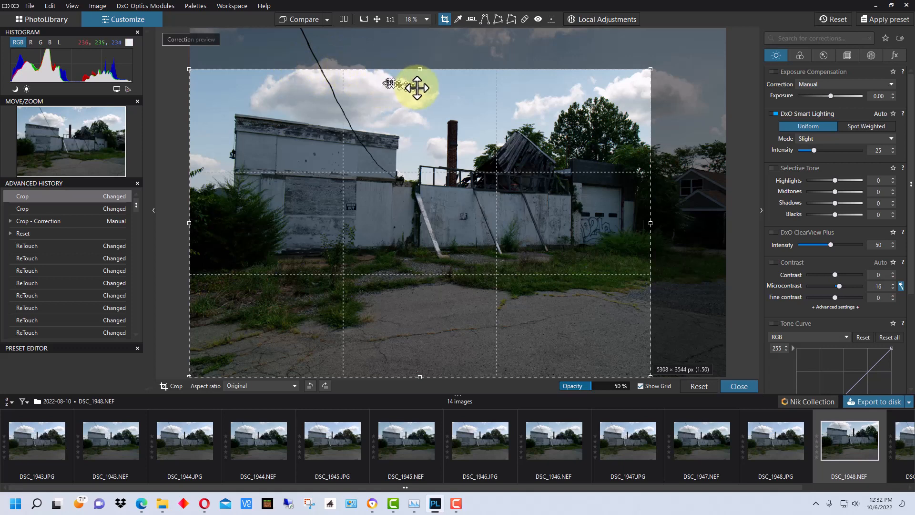
mouse_move(767, 327)
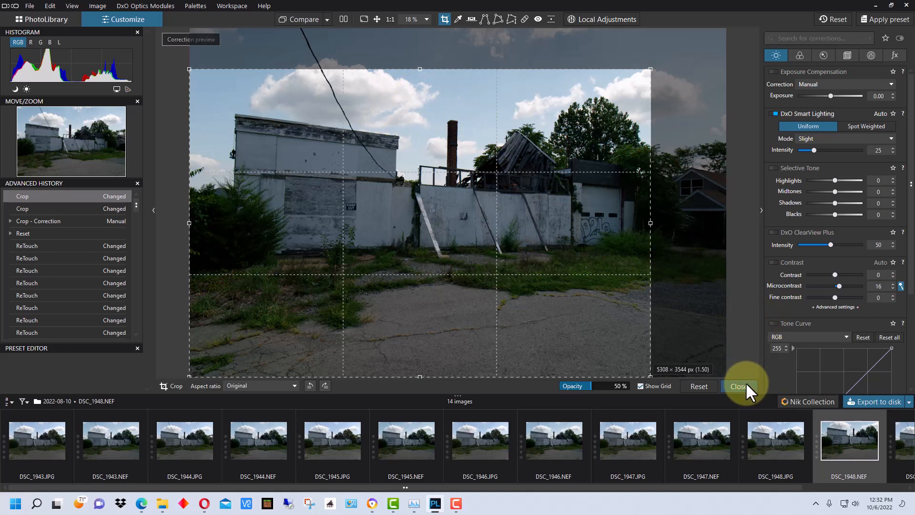
Step: Apply the crop and switch on the contrast correction alongside the exposure +0.32 and tone adjustments
left_click(739, 386)
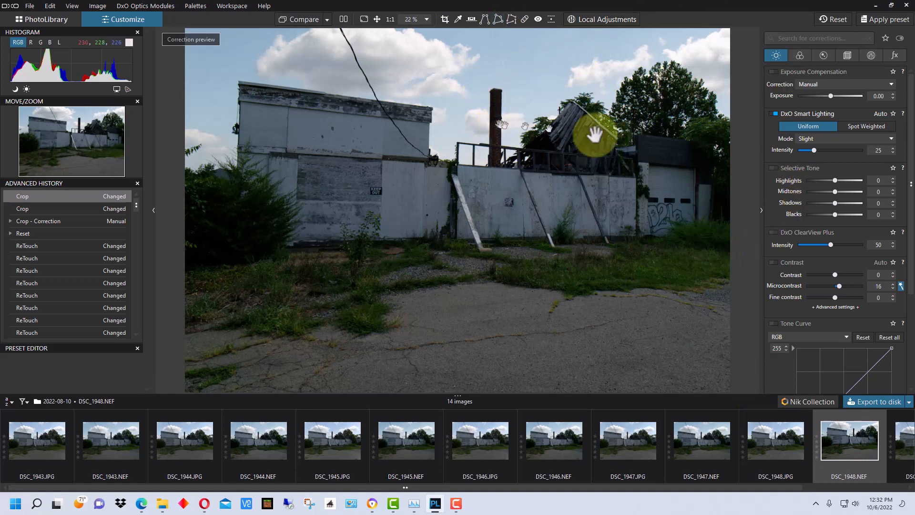
mouse_move(841, 163)
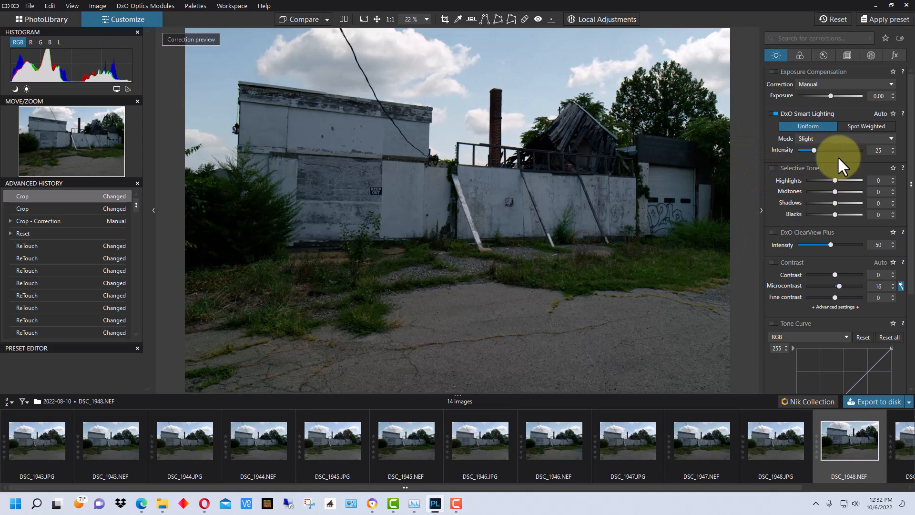
mouse_move(849, 191)
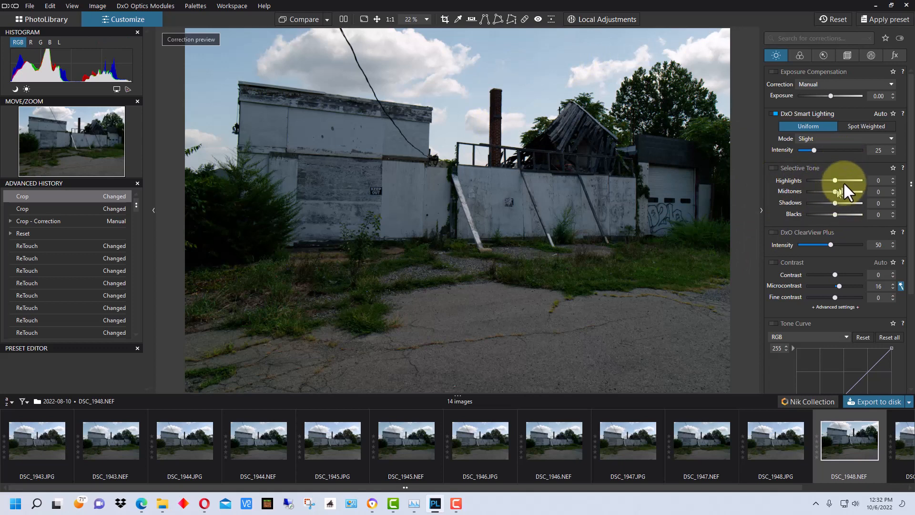
mouse_move(837, 217)
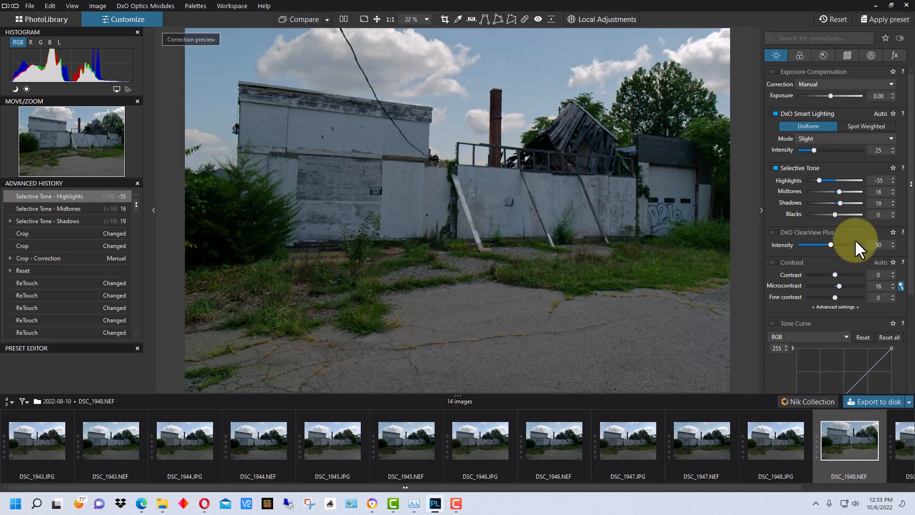
mouse_move(860, 245)
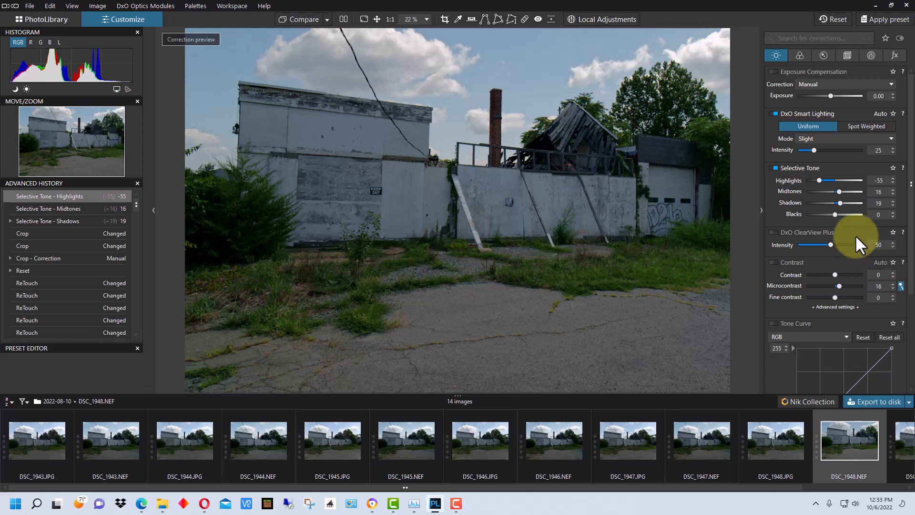
mouse_move(896, 248)
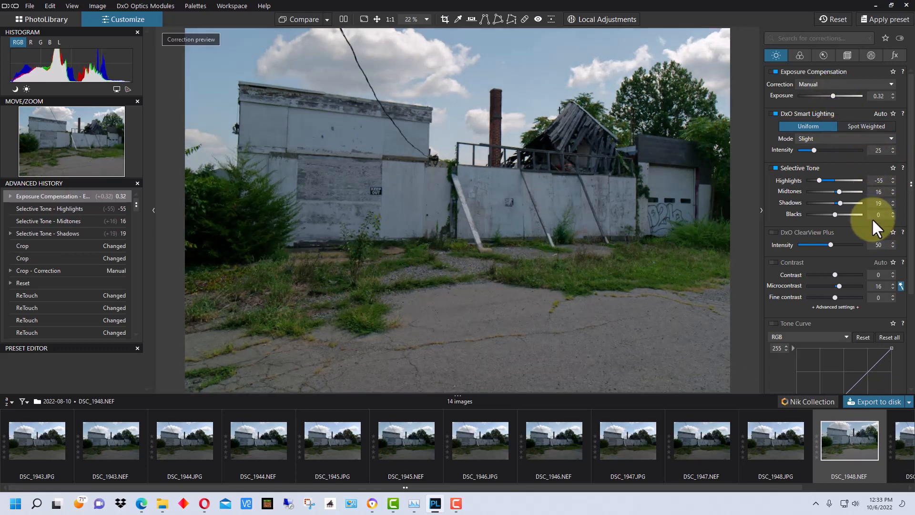
mouse_move(811, 303)
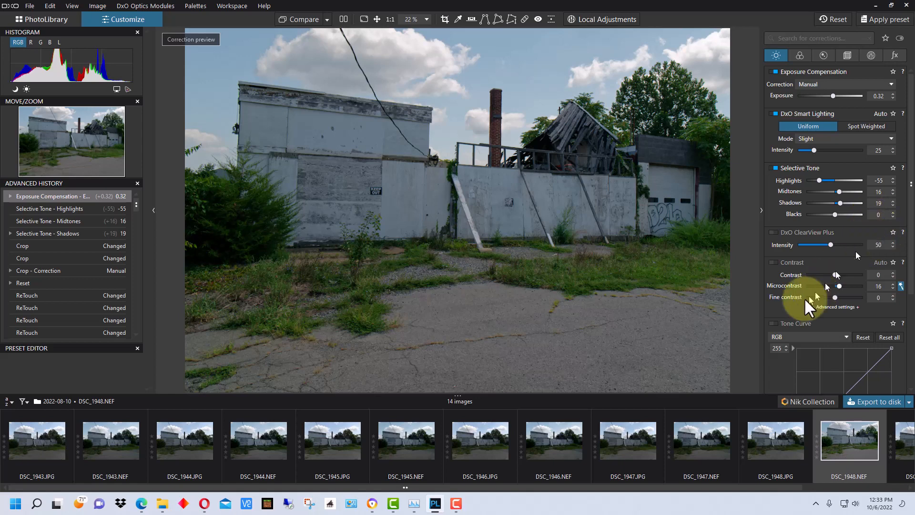
left_click(774, 262)
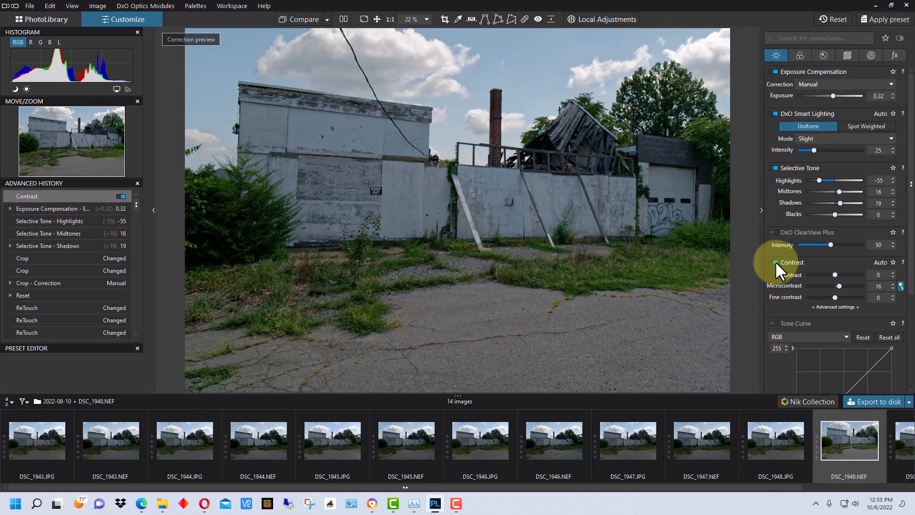
Step: Compare the edit against the original side by side, then return to the single edited view
left_click(344, 19)
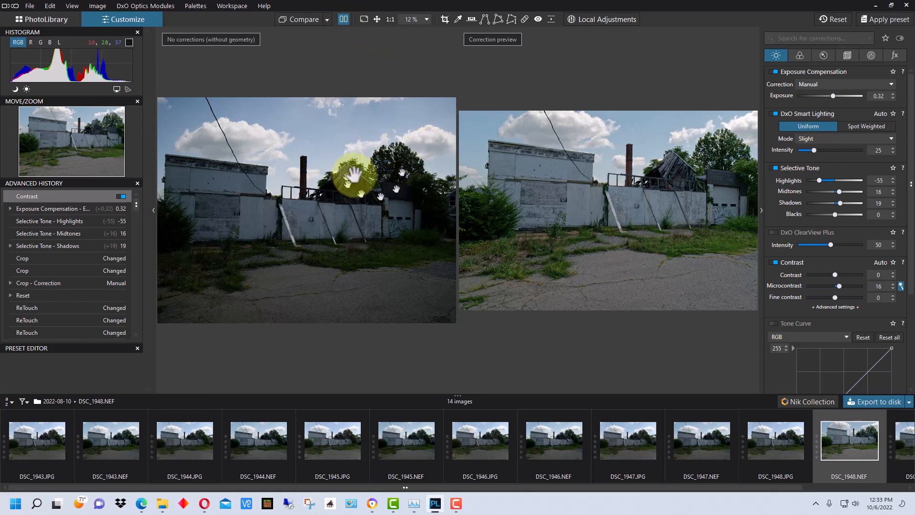
left_click(344, 19)
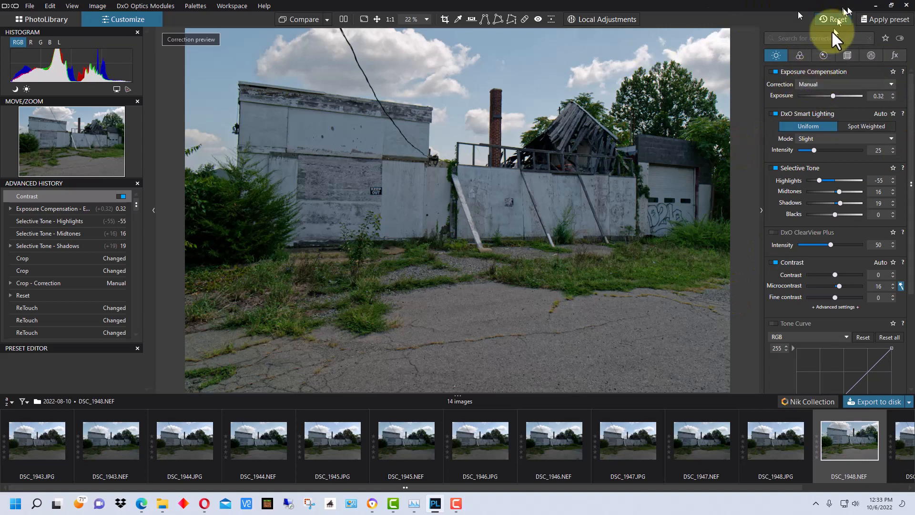
mouse_move(688, 173)
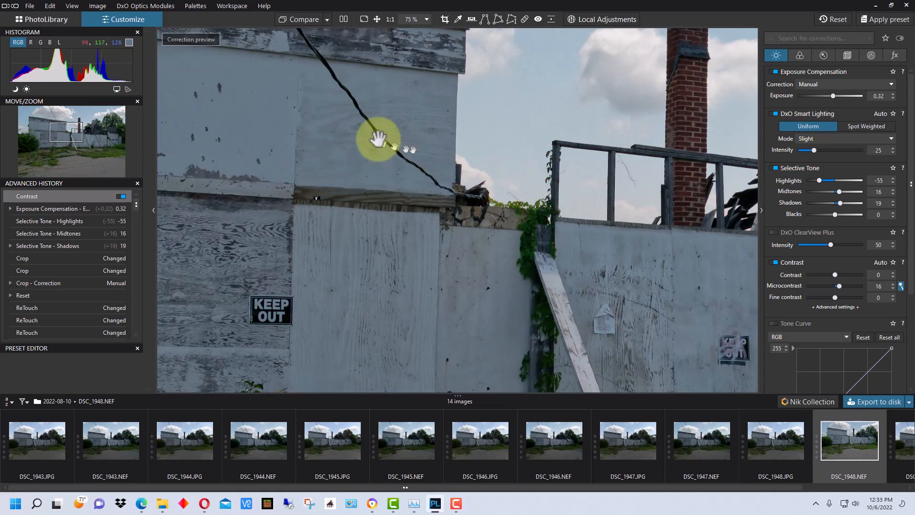
mouse_move(445, 135)
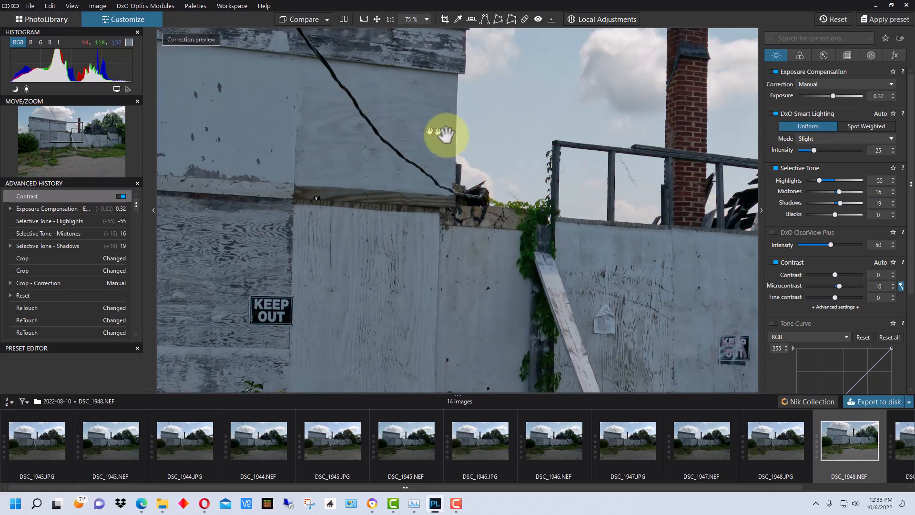
mouse_move(433, 123)
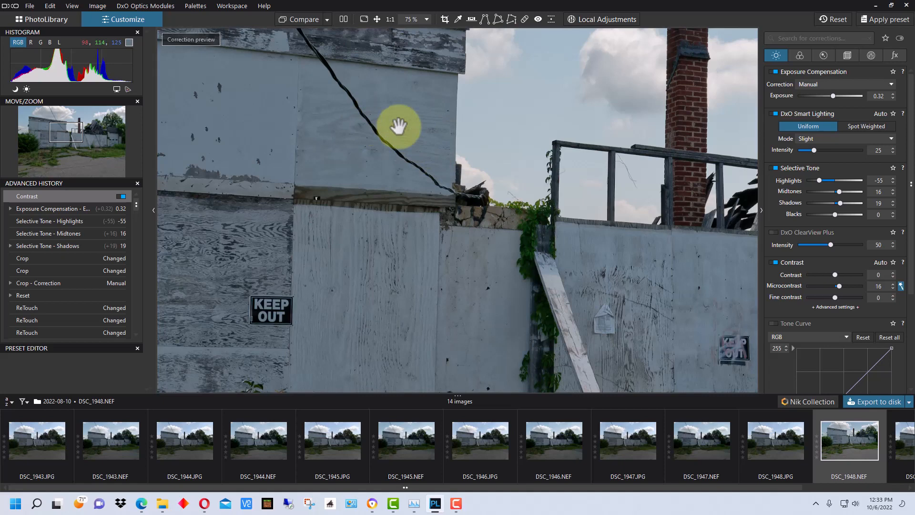
mouse_move(300, 126)
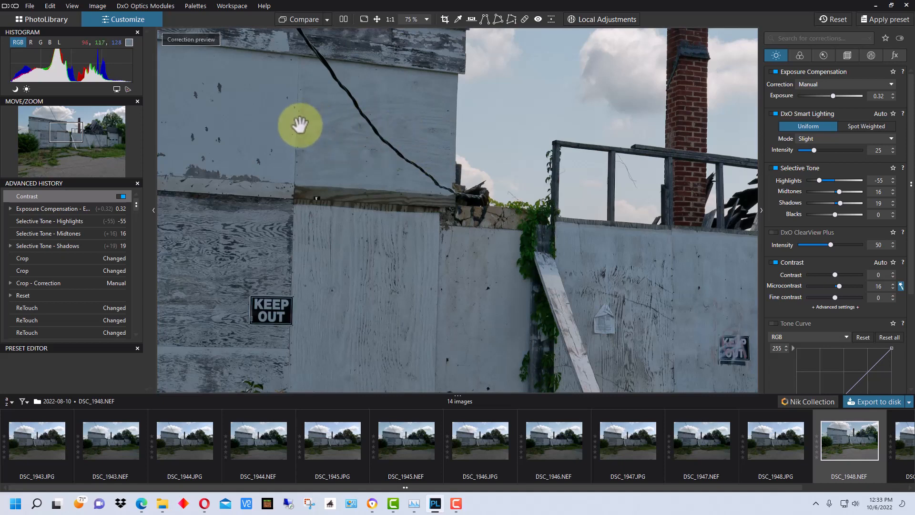
mouse_move(257, 99)
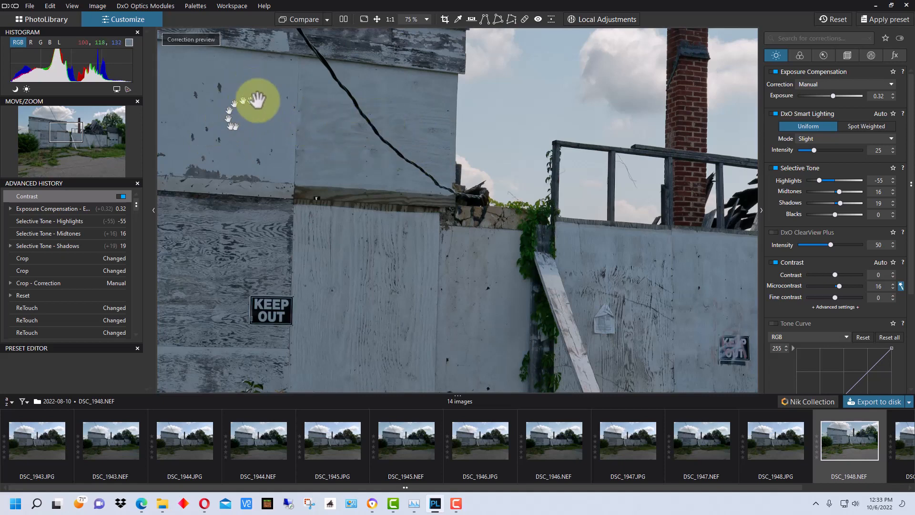
mouse_move(248, 88)
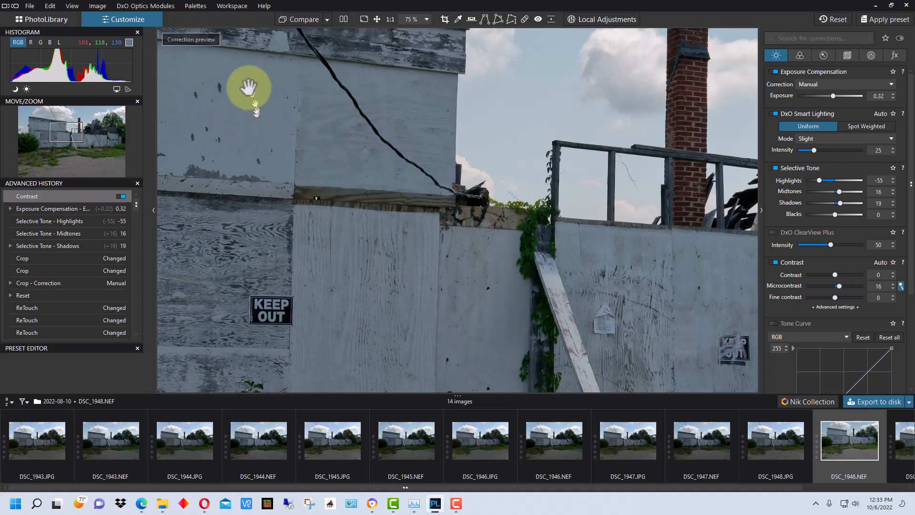
mouse_move(262, 127)
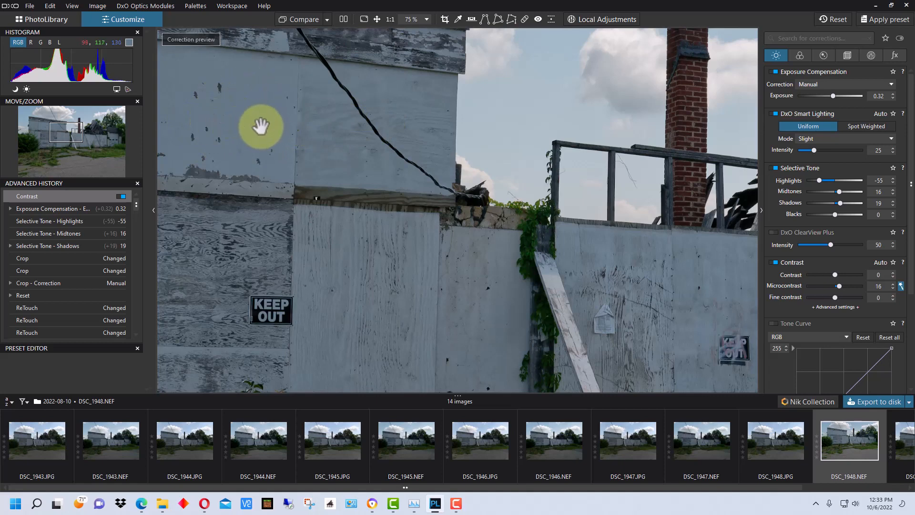
mouse_move(446, 120)
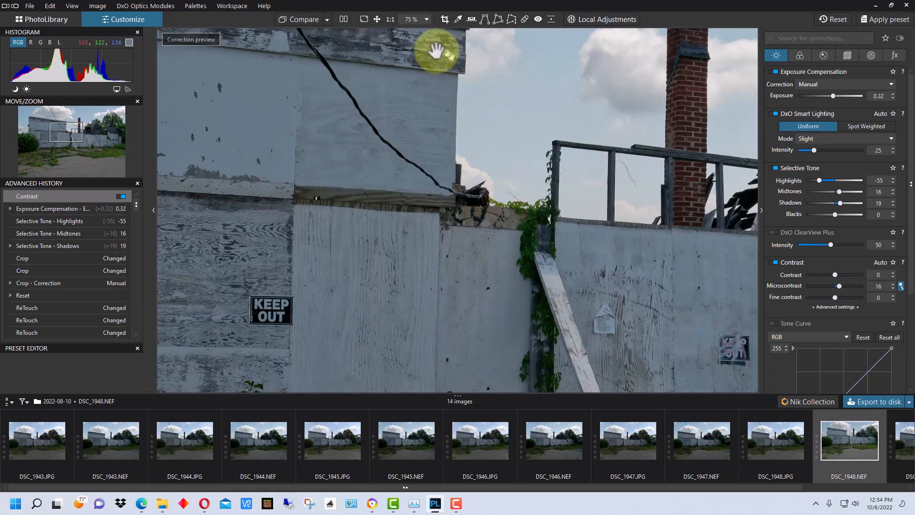
mouse_move(535, 19)
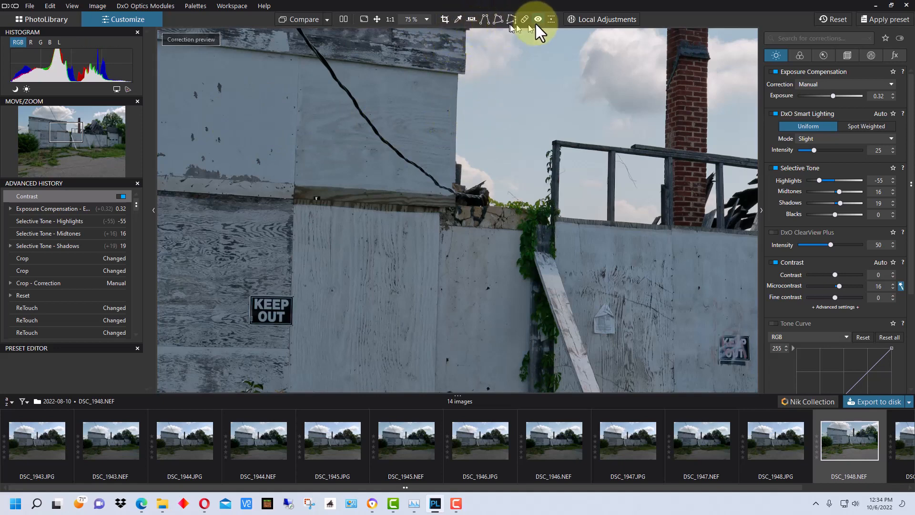
Step: Repair-brush over the lower stretch of the black phone line on the upper wall, sourcing clean wall
left_click(523, 19)
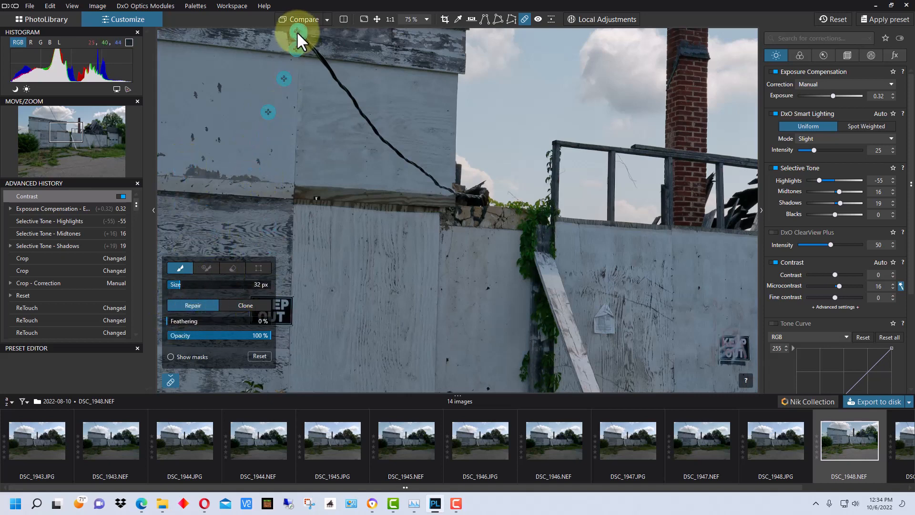
mouse_move(409, 143)
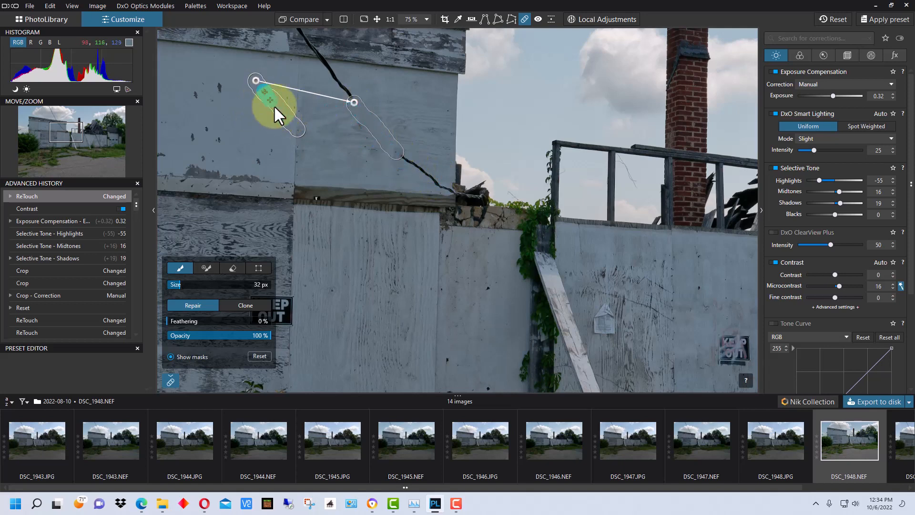
left_click_drag(278, 110, 259, 87)
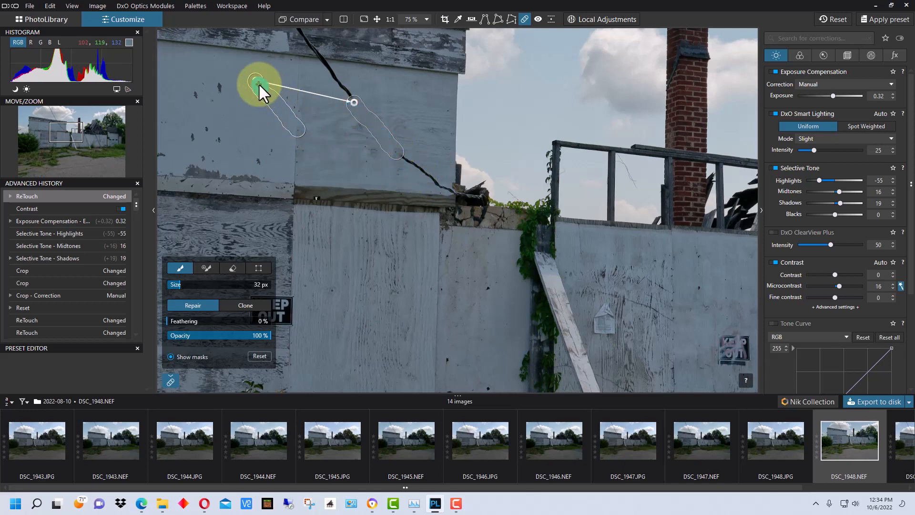
left_click_drag(259, 91, 303, 108)
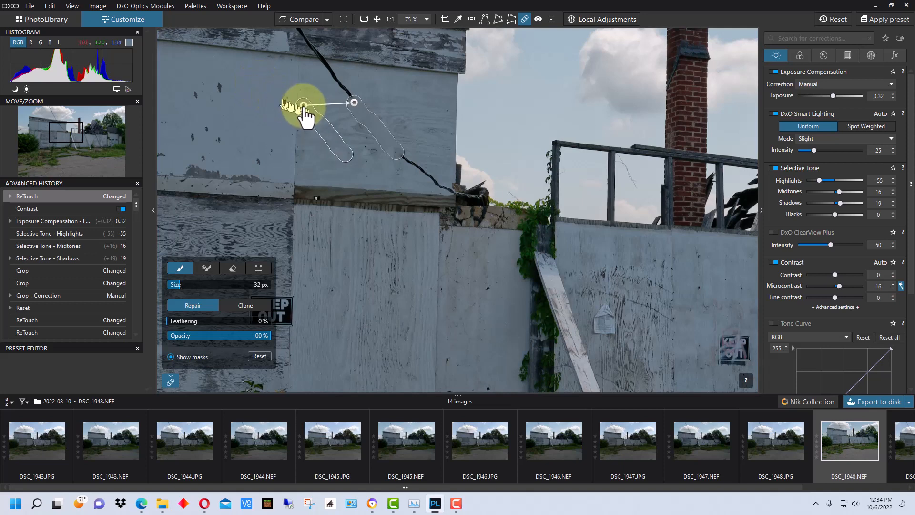
left_click_drag(303, 110, 330, 111)
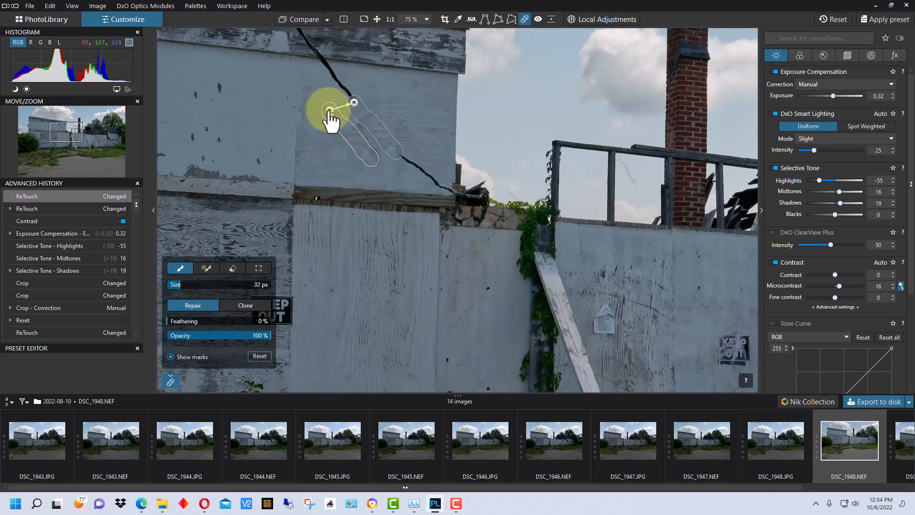
left_click(329, 114)
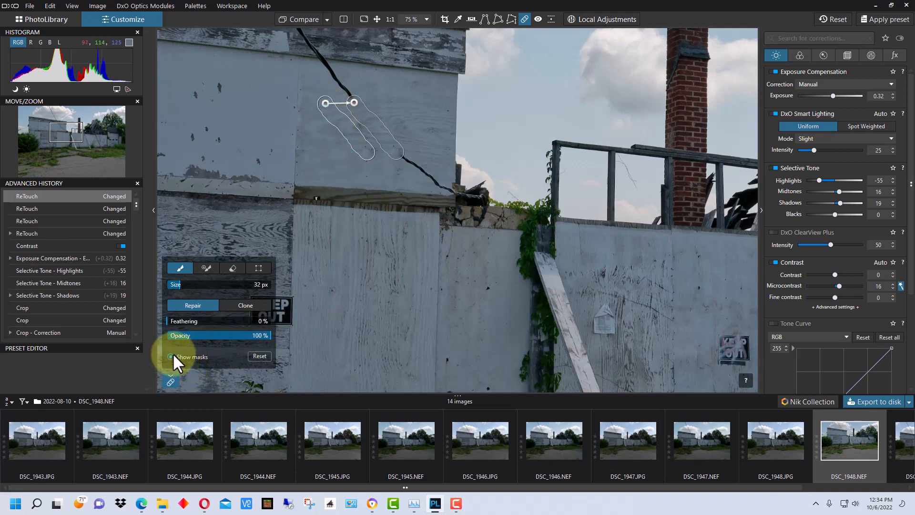
left_click(169, 356)
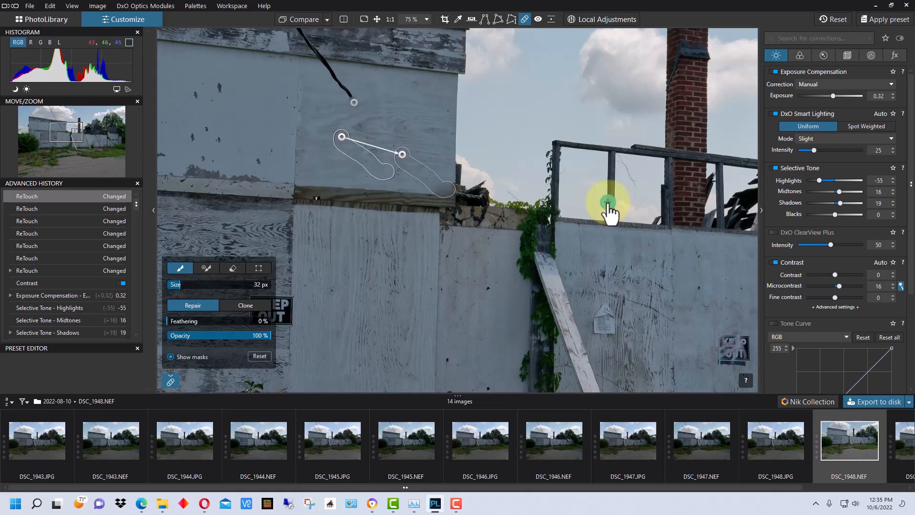
mouse_move(232, 268)
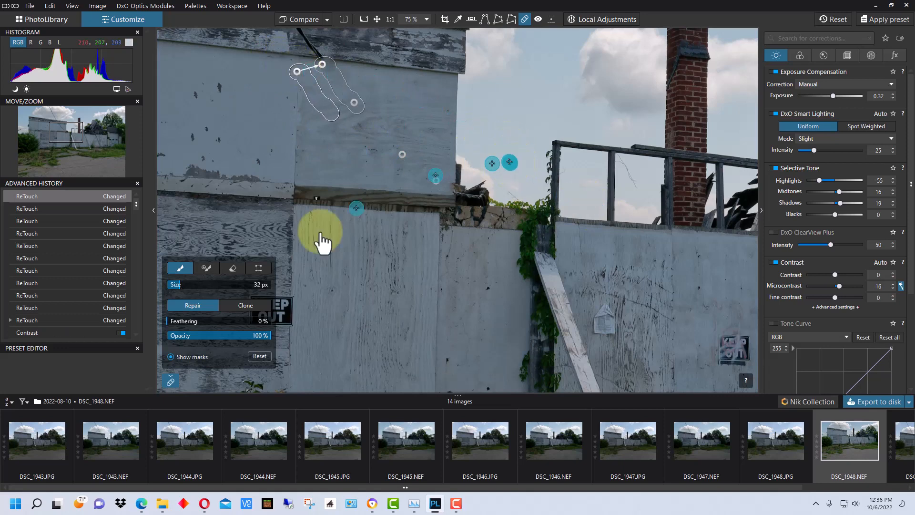
Step: Toggle the repair masks on and off after the final wall strokes, leaving them hidden
left_click(170, 356)
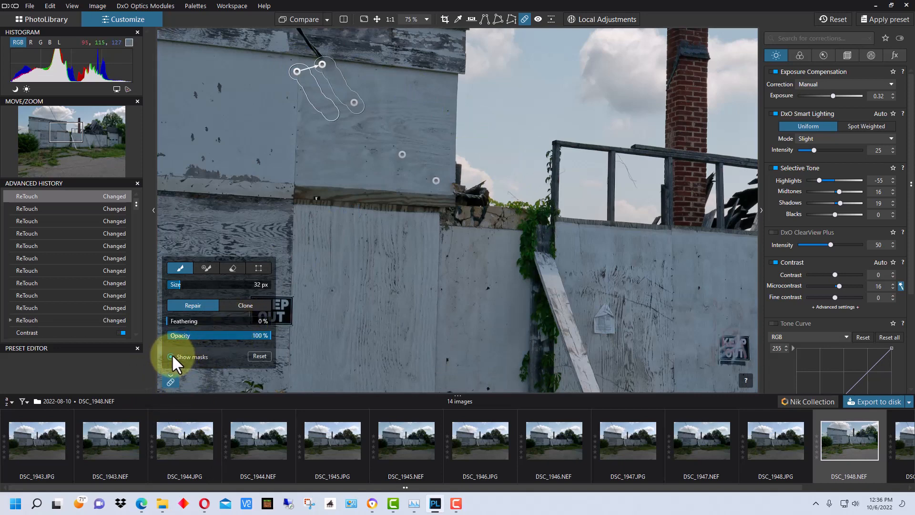
left_click(169, 356)
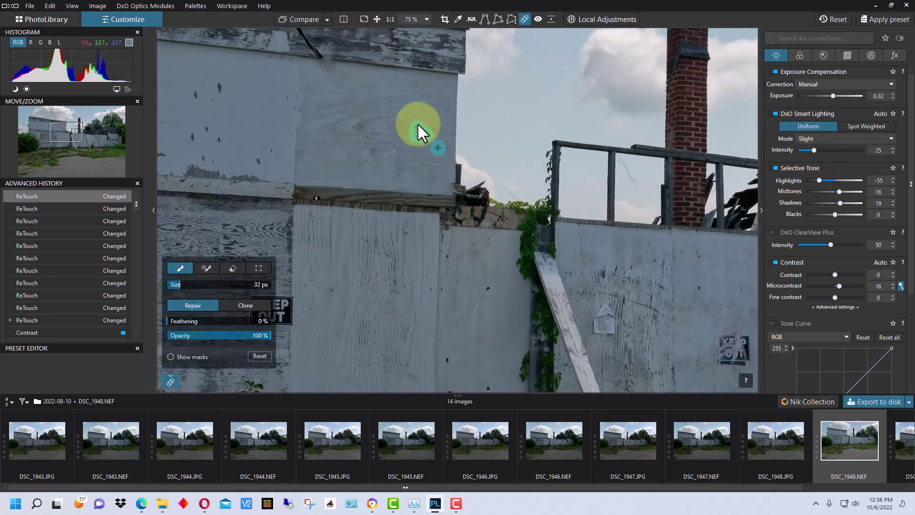
Step: Leave ReTouch, move to the roof edge where the wire meets the building, and reactivate ReTouch
left_click(523, 19)
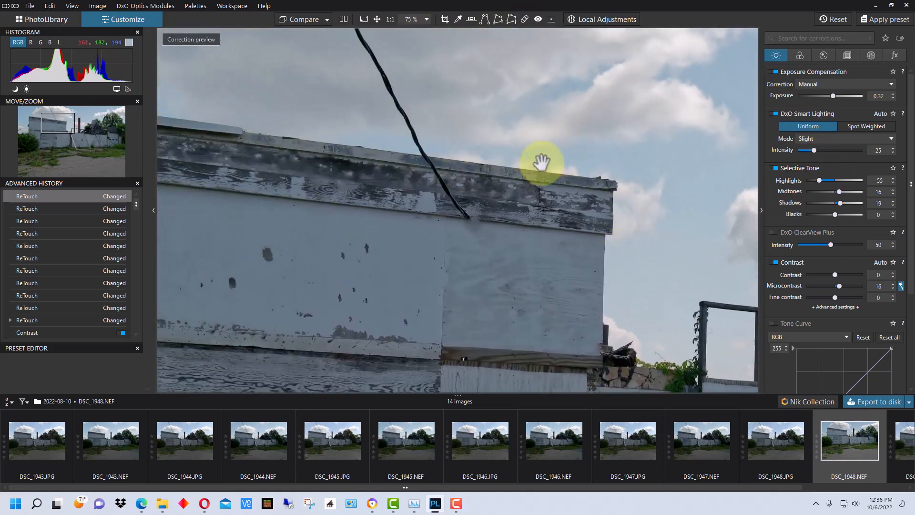
left_click(184, 439)
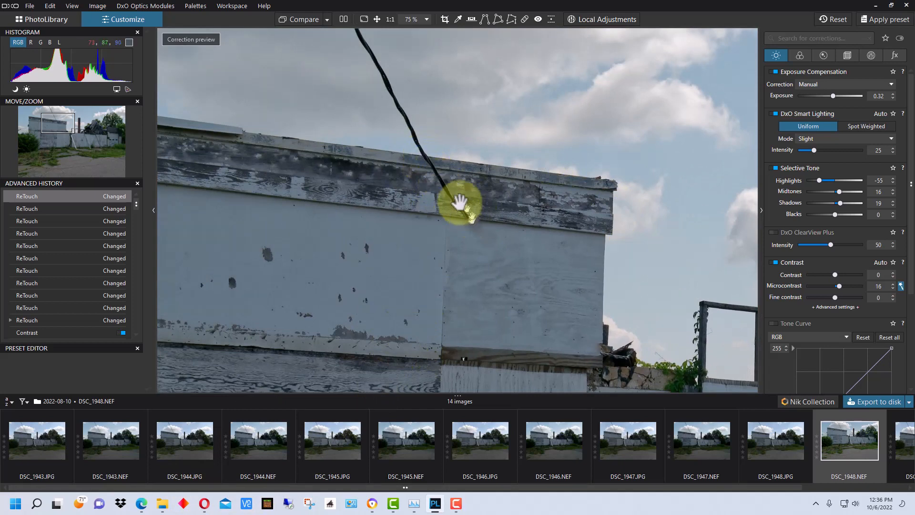
mouse_move(446, 207)
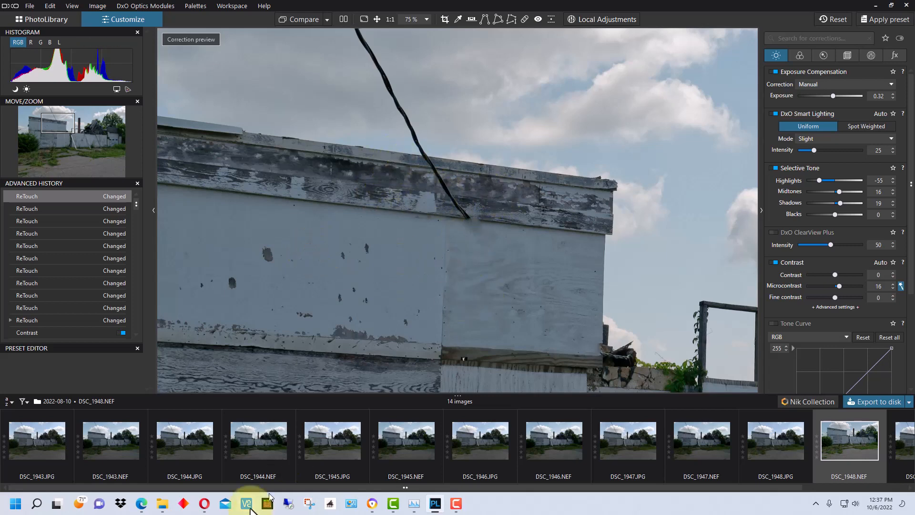
mouse_move(498, 49)
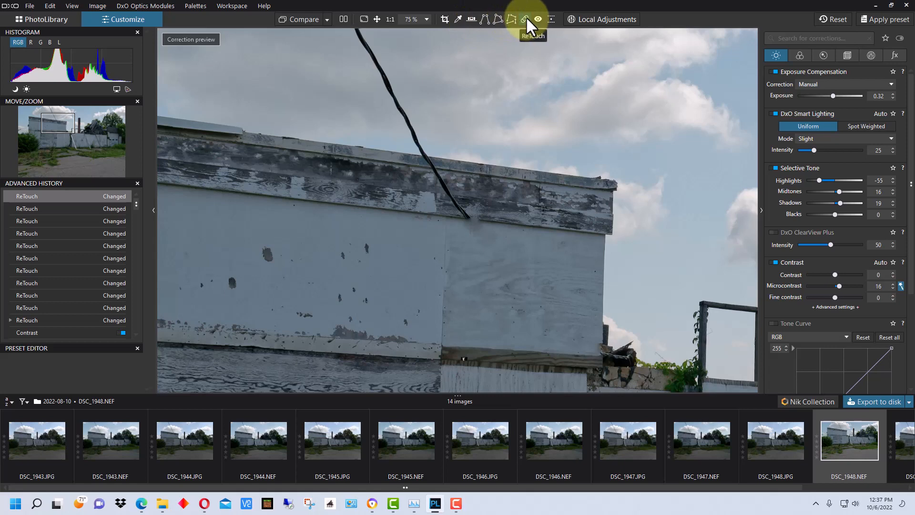
left_click(524, 20)
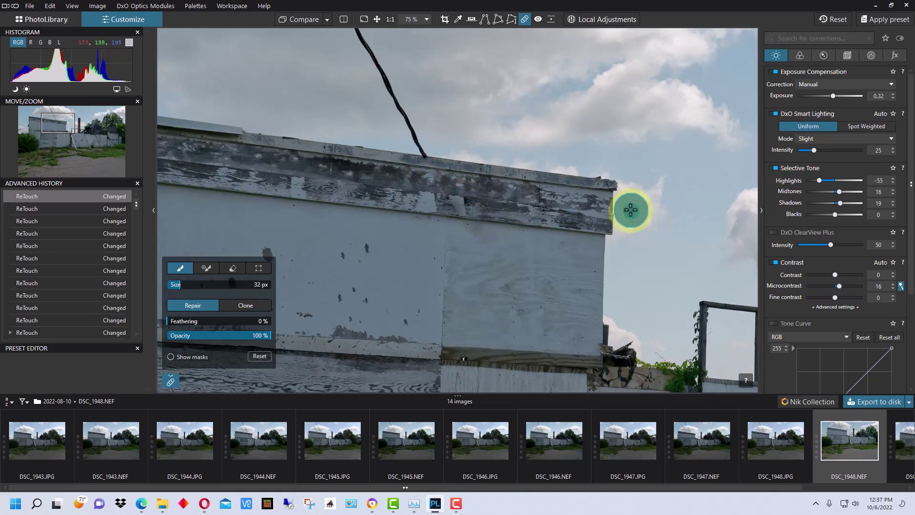
Step: Toggle the repair masks to check the strokes over the wire at the roof edge
left_click(170, 356)
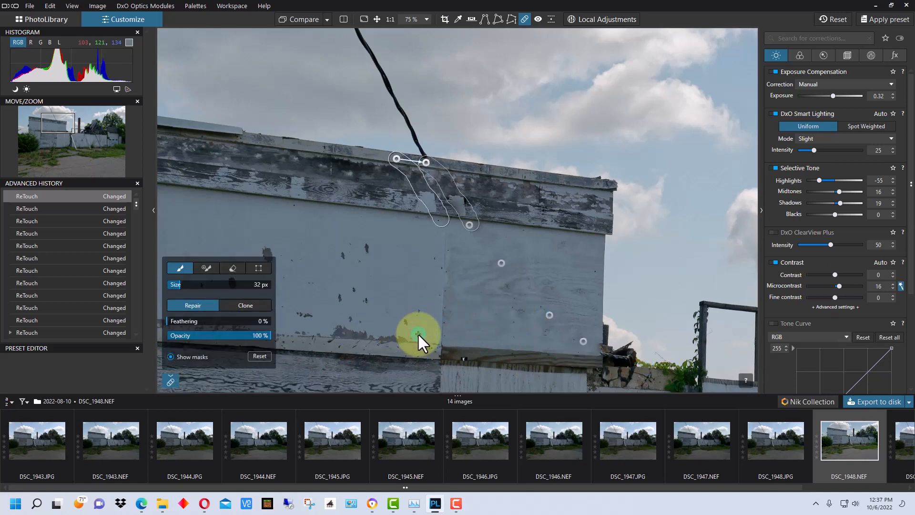
mouse_move(175, 365)
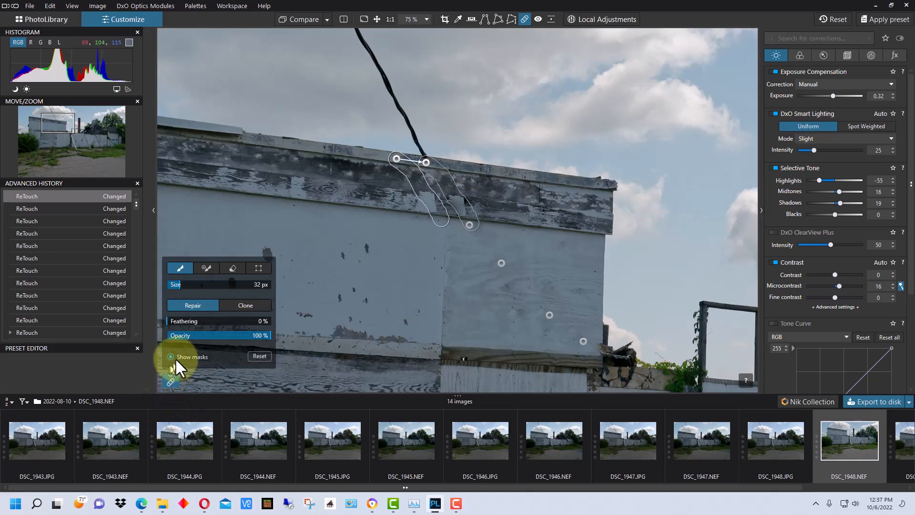
left_click(169, 356)
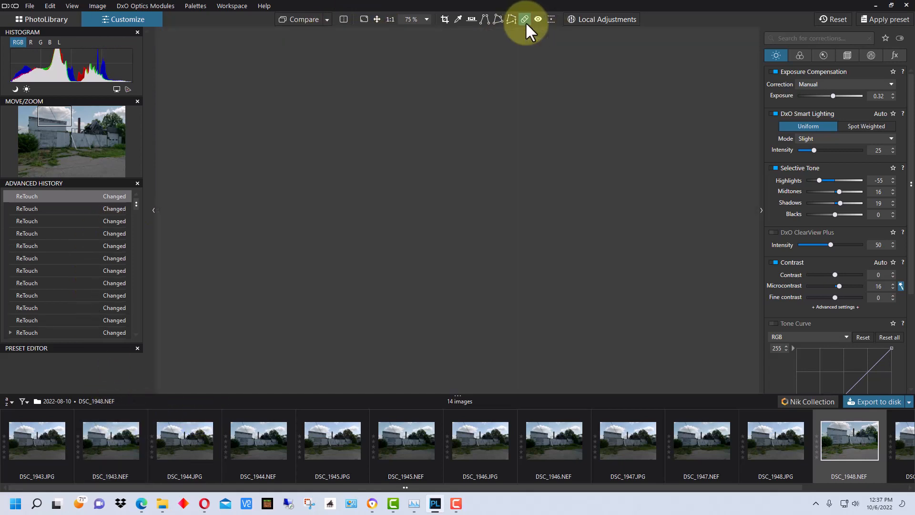
Step: Repair the remaining wire in the sky with masks checked, then hide them and view the whole photo
left_click(524, 19)
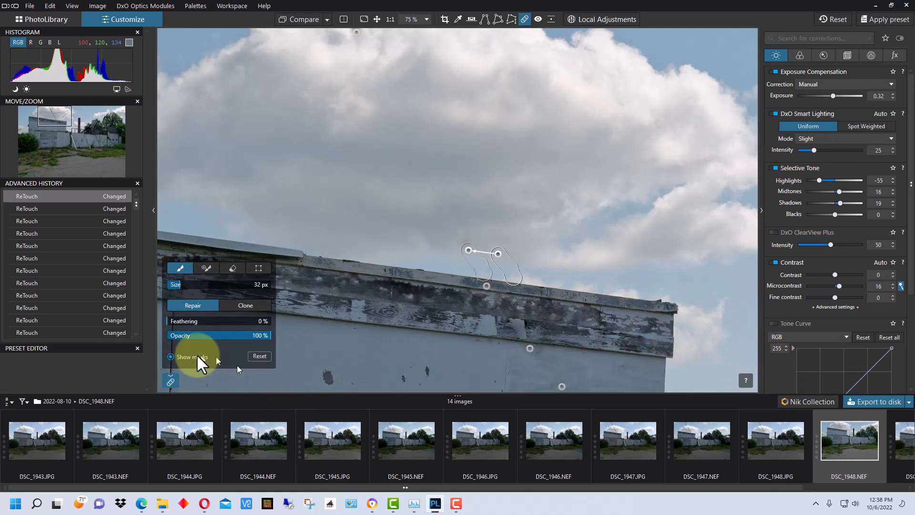
left_click(170, 357)
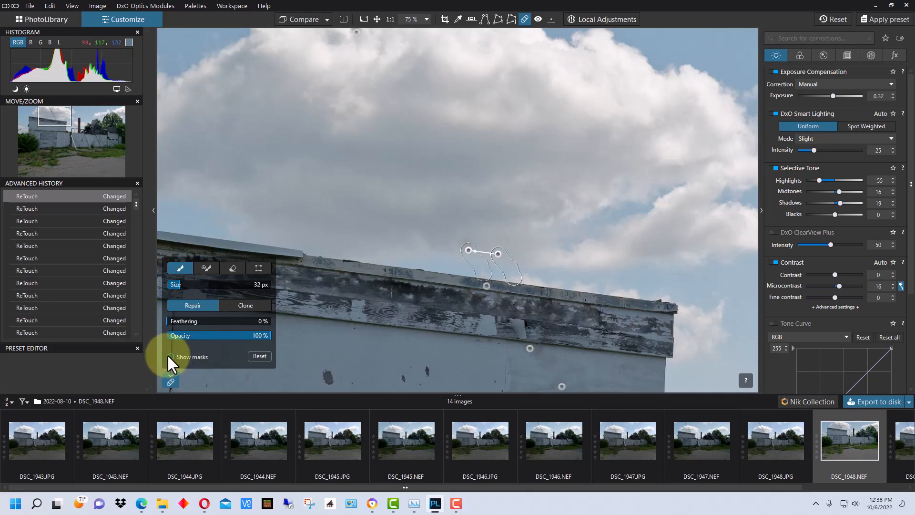
left_click(524, 20)
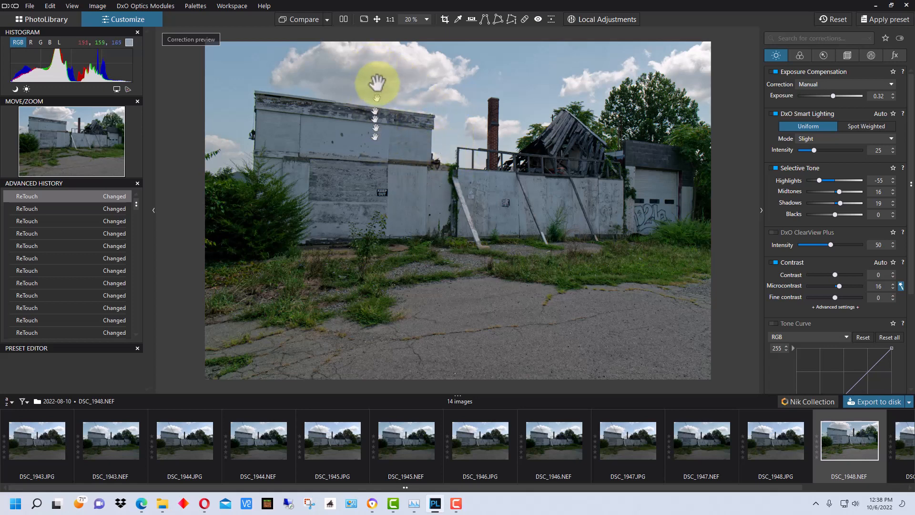
mouse_move(451, 143)
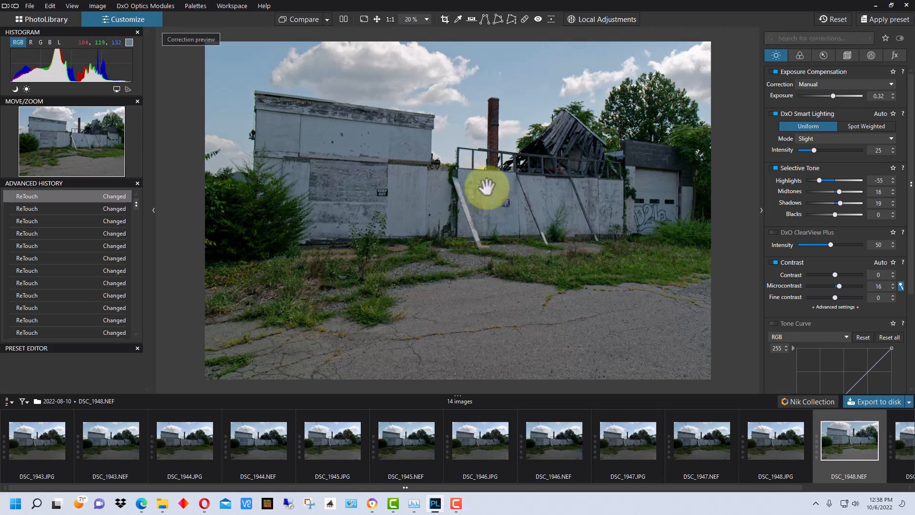
mouse_move(557, 210)
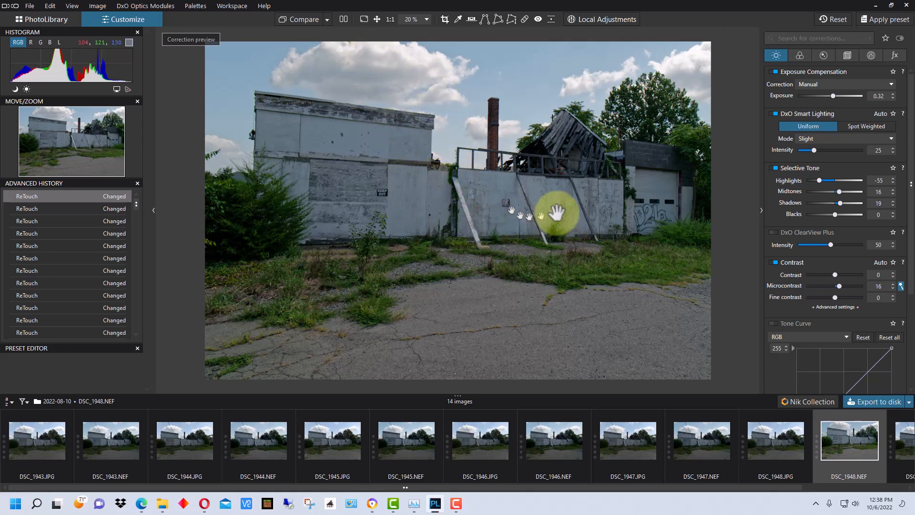
mouse_move(569, 172)
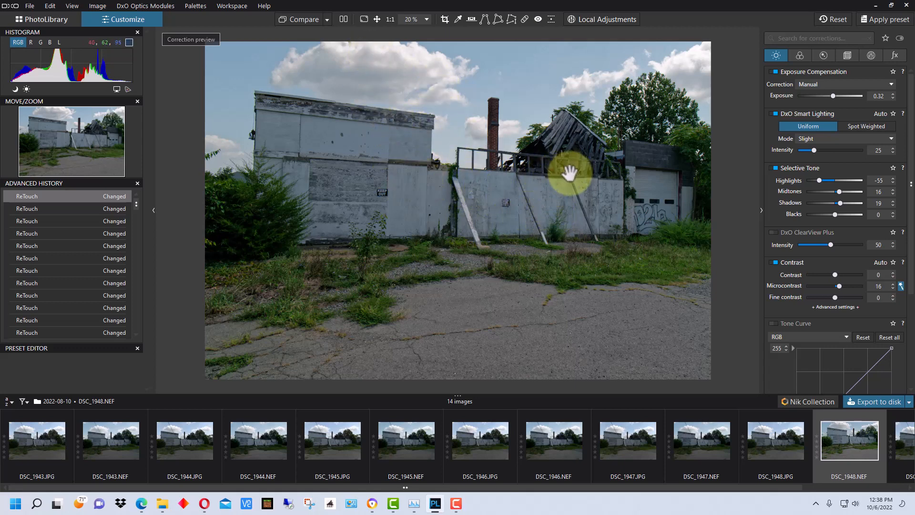
mouse_move(557, 165)
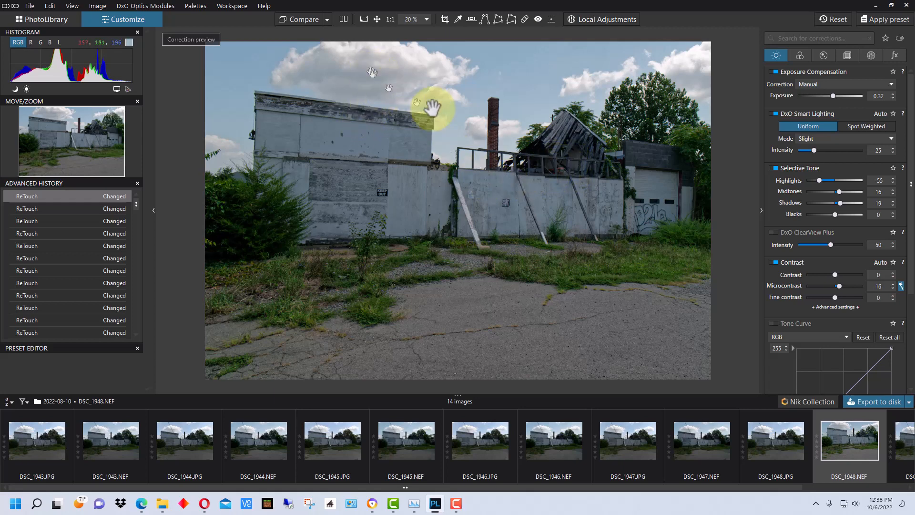
mouse_move(365, 105)
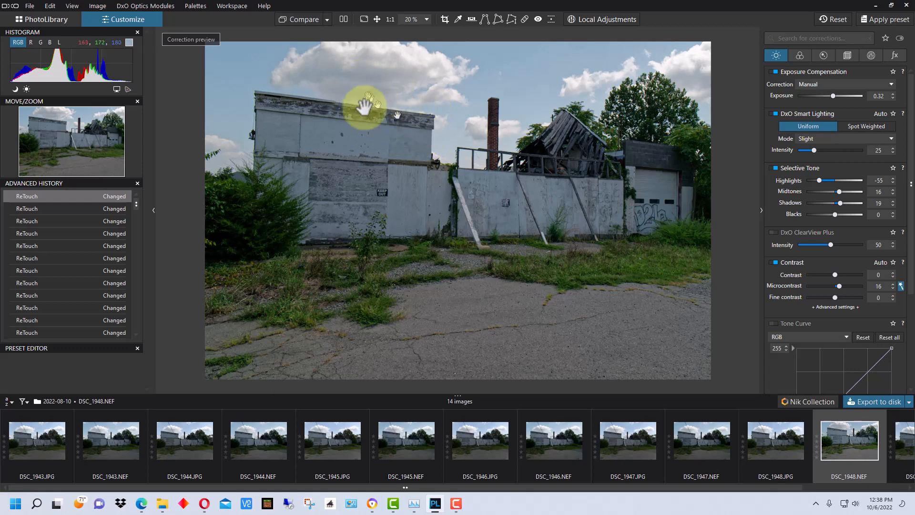
mouse_move(433, 156)
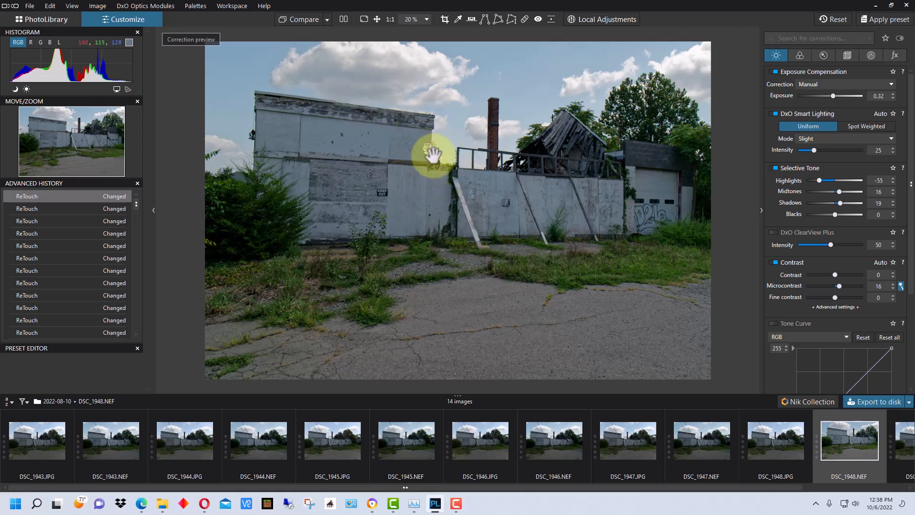
mouse_move(446, 93)
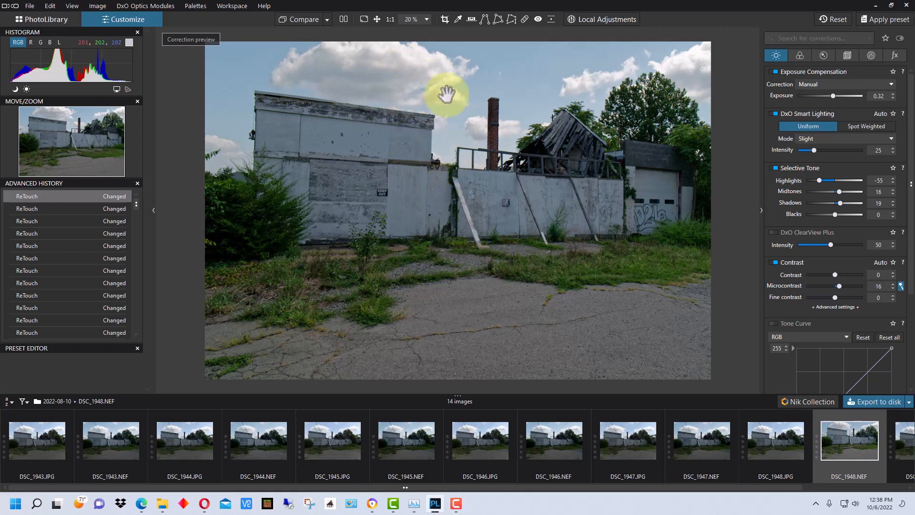